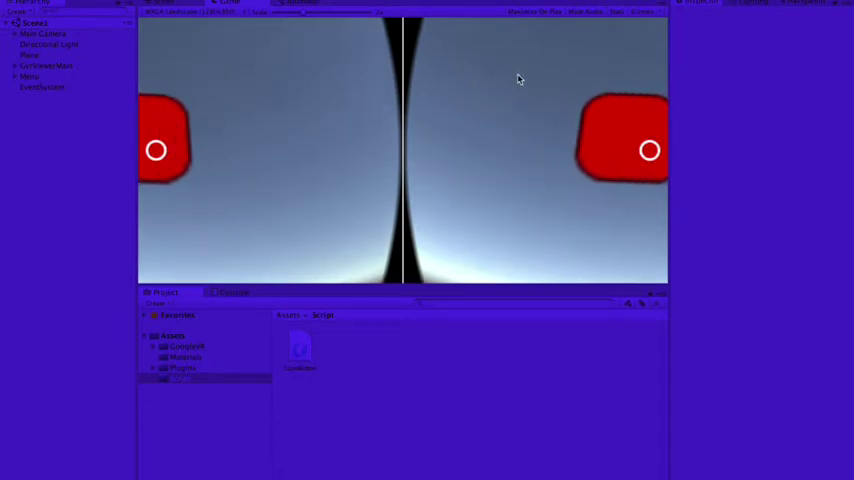
mouse_move(704, 140)
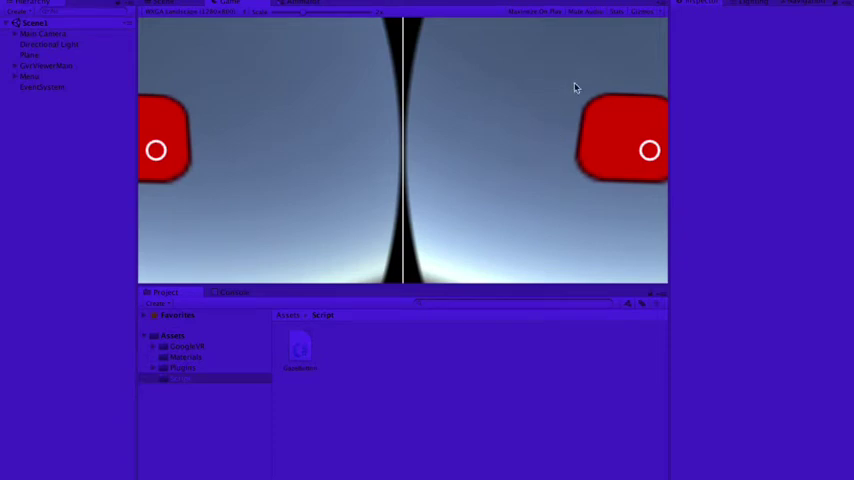
mouse_move(564, 176)
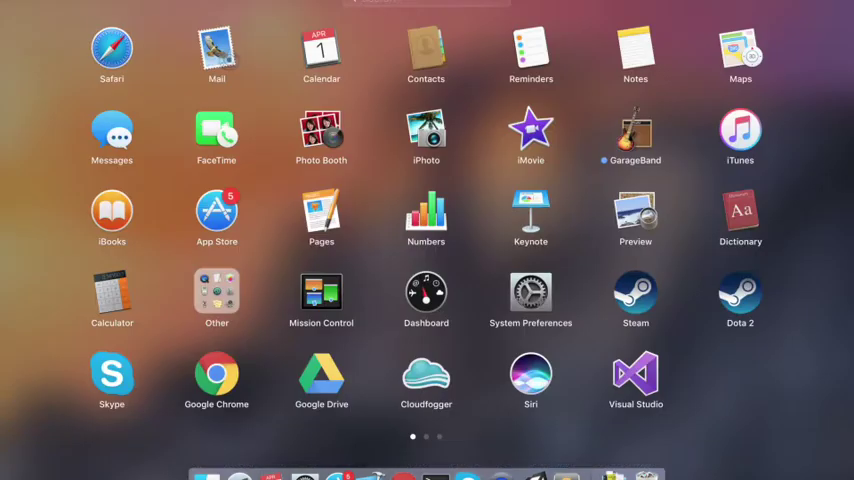
Launch Adobe Photoshop CS6 from macOS Launchpad.
key(escape)
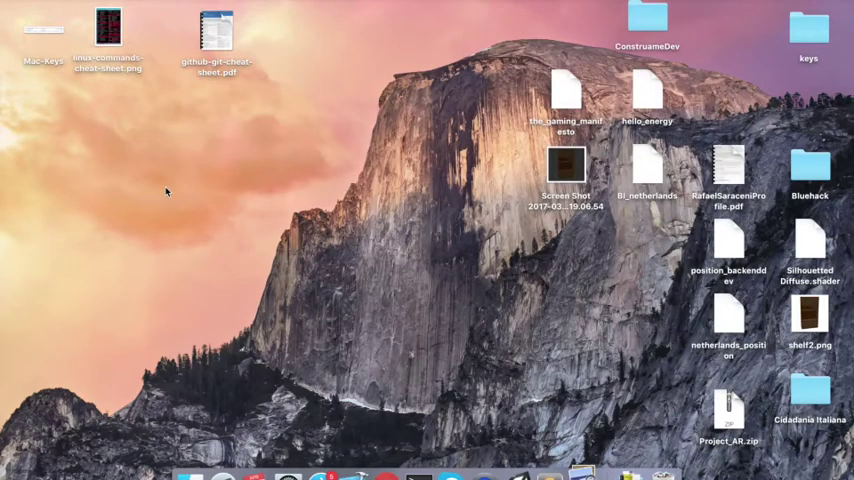
double_click(216, 28)
text(photo)
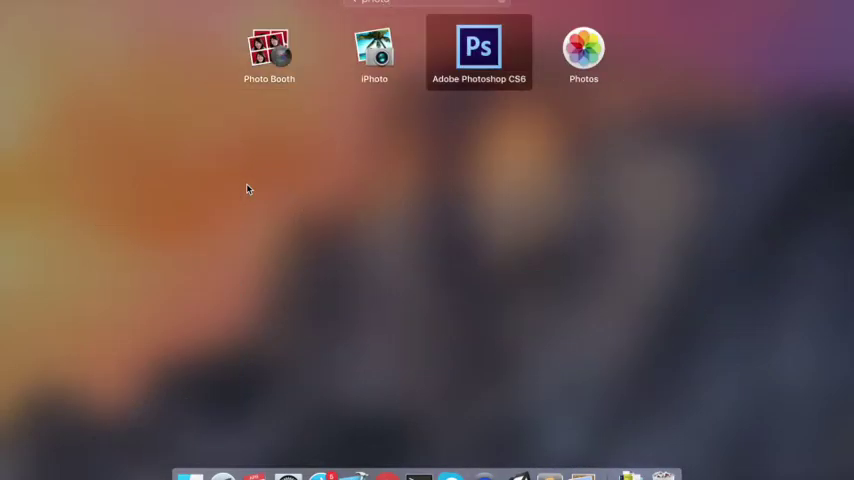
double_click(478, 48)
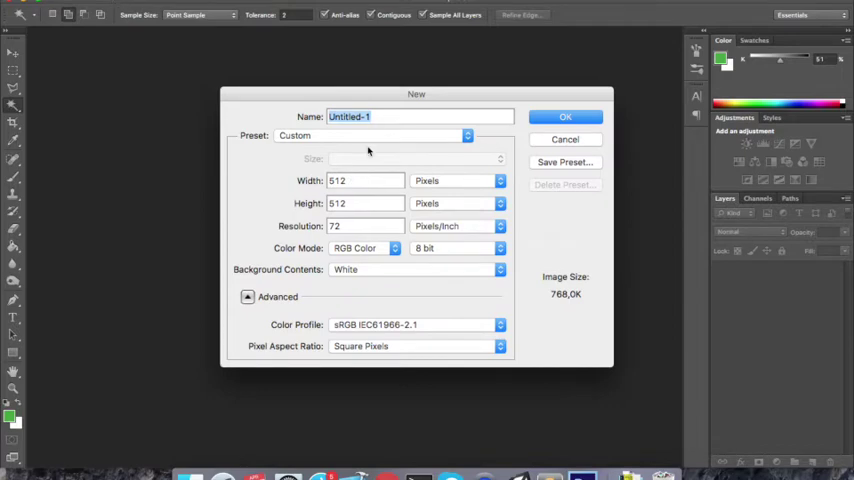
Create a 512×512 document named SimpleBorder and fill it with dark grey #1a1a1a.
text(SimpleBorder)
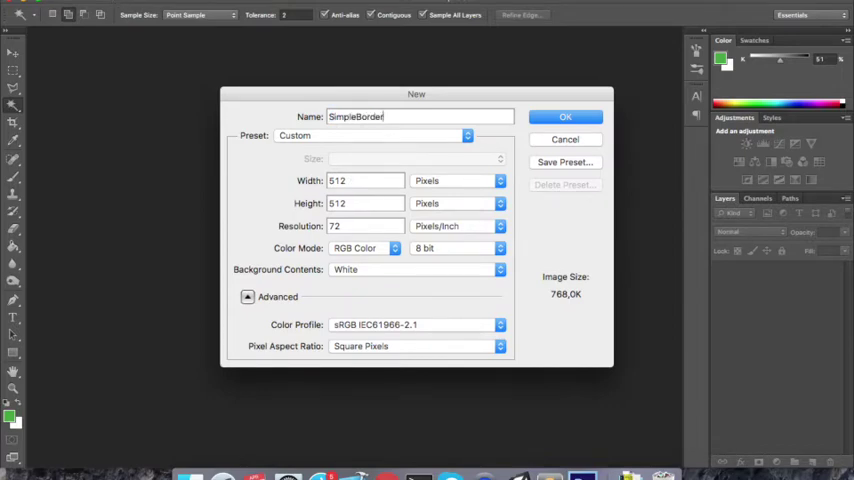
click(564, 116)
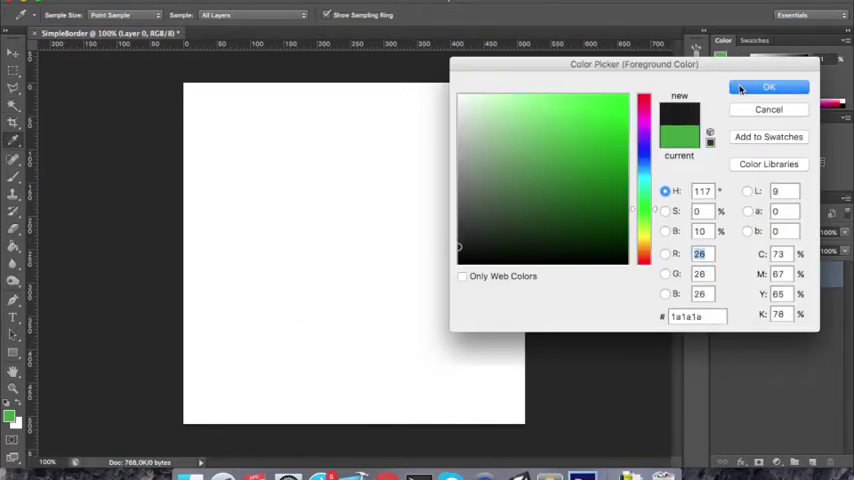
click(768, 88)
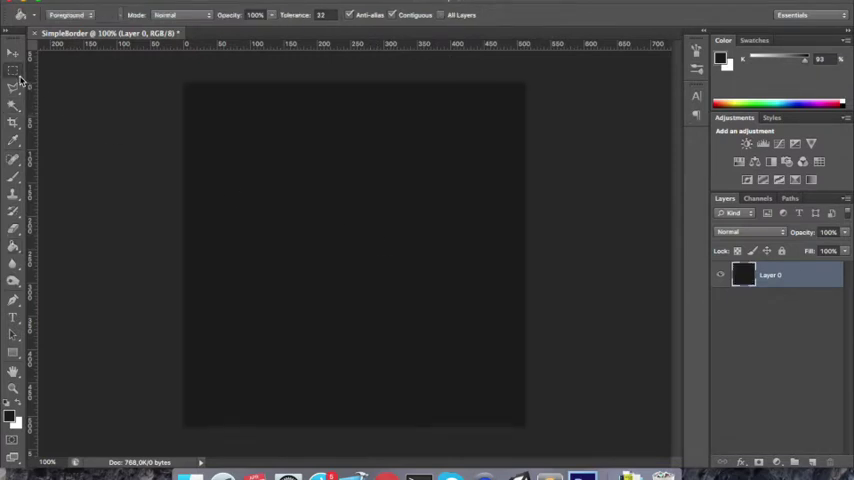
Select a centred square and transform the selection to 120% scale.
drag(240, 132, 436, 292)
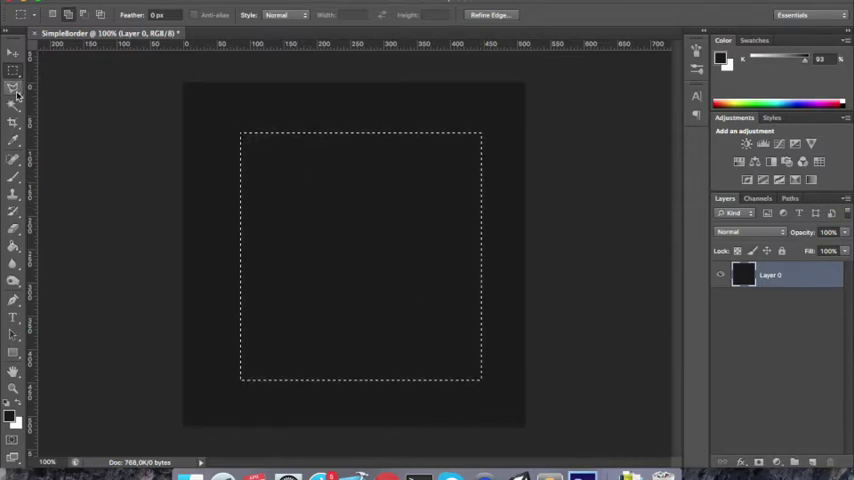
right_click(362, 252)
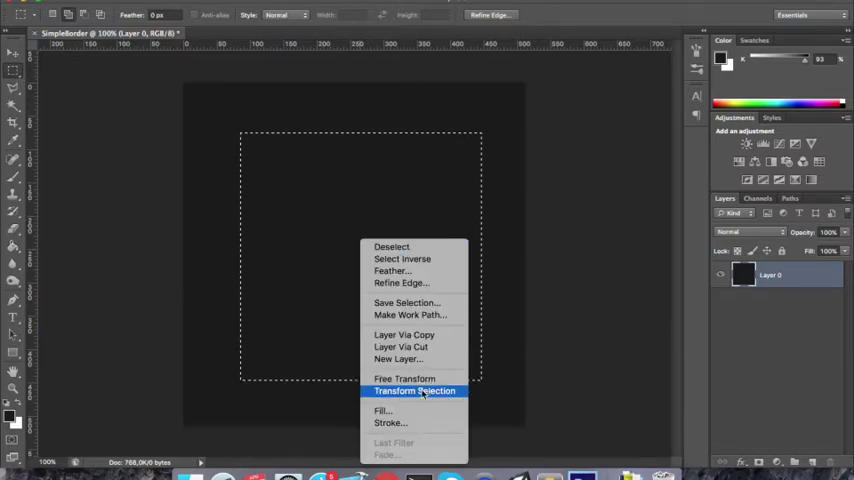
click(414, 392)
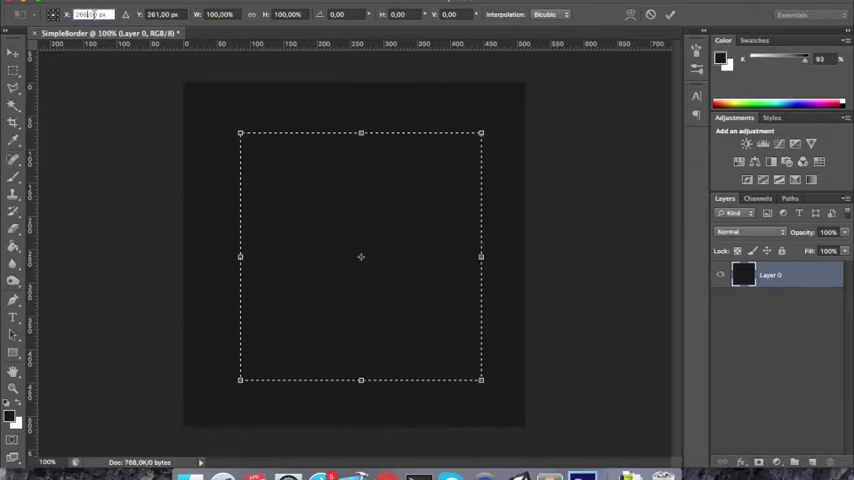
mouse_move(90, 14)
text(256)
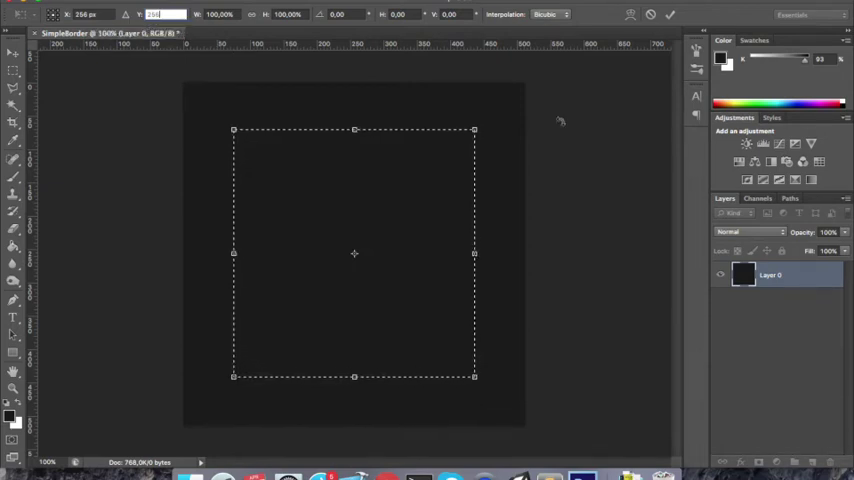
mouse_move(398, 256)
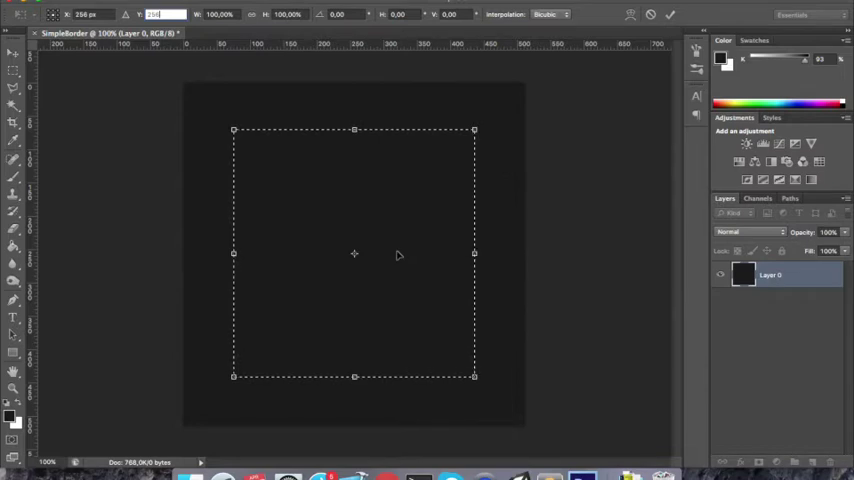
mouse_move(324, 158)
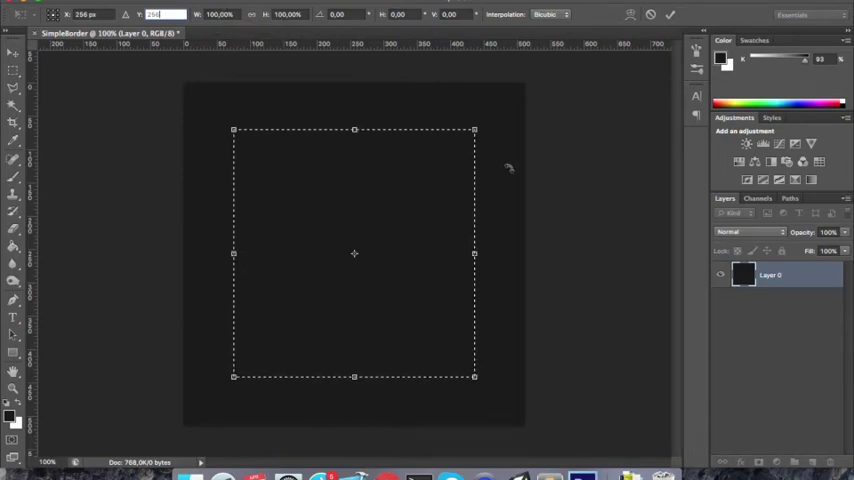
mouse_move(418, 92)
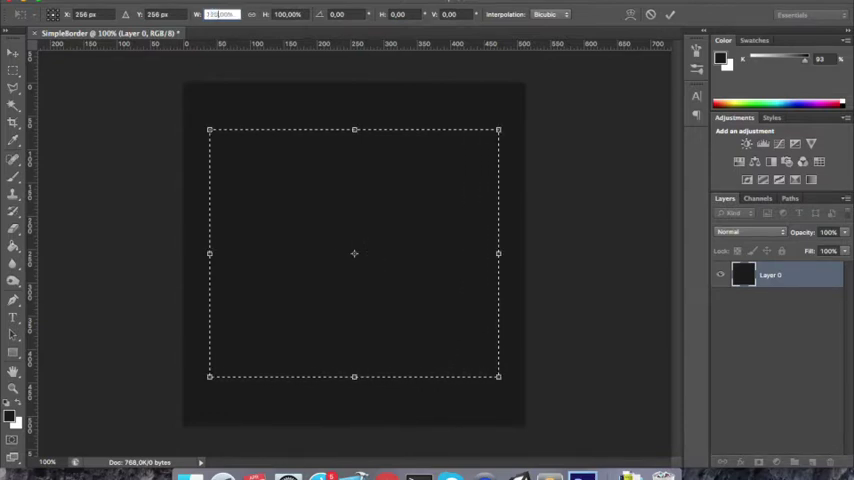
text(120.00%)
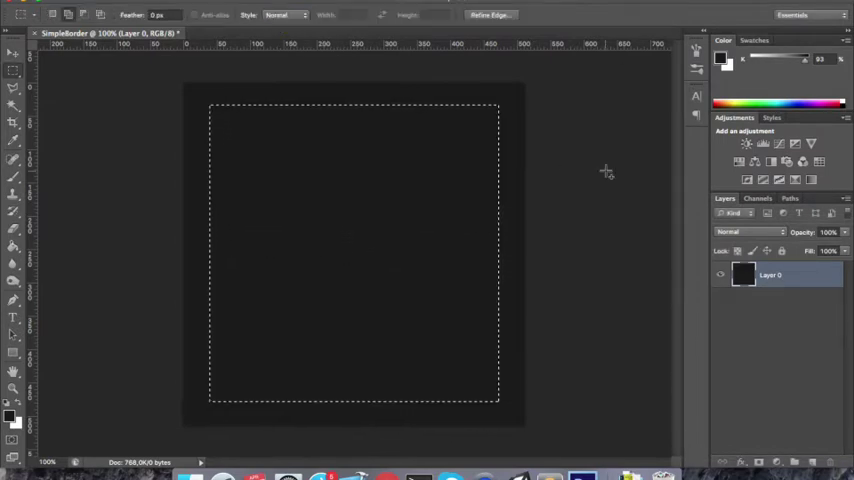
Delete the selected centre to leave a frame and save SimpleBorder as PNG.
key(Delete)
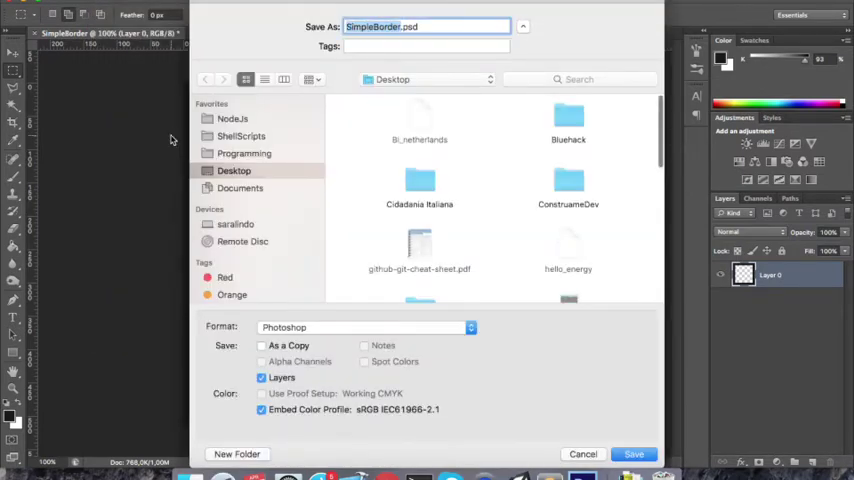
click(368, 328)
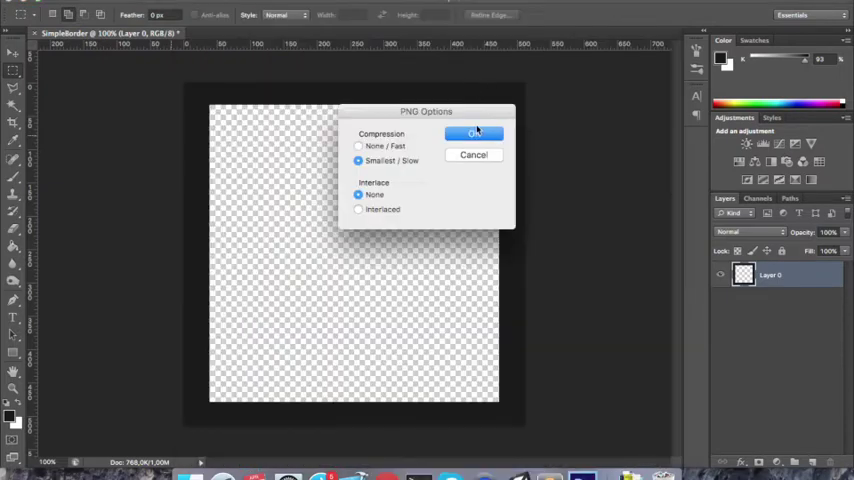
click(474, 132)
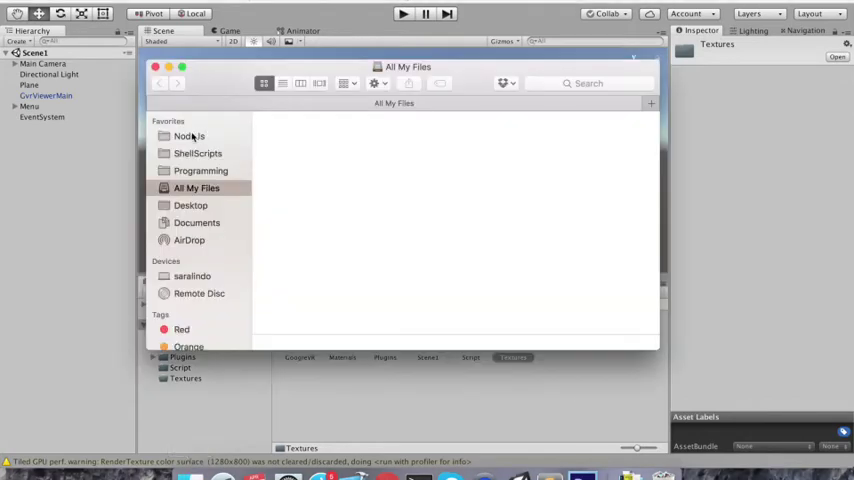
Import SimpleBorder.png from the Desktop into the project's Textures folder.
click(190, 204)
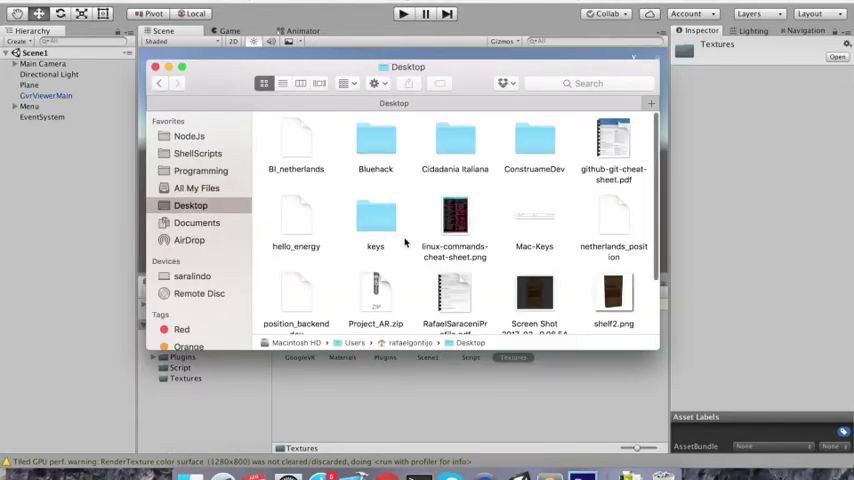
scroll(down, 3)
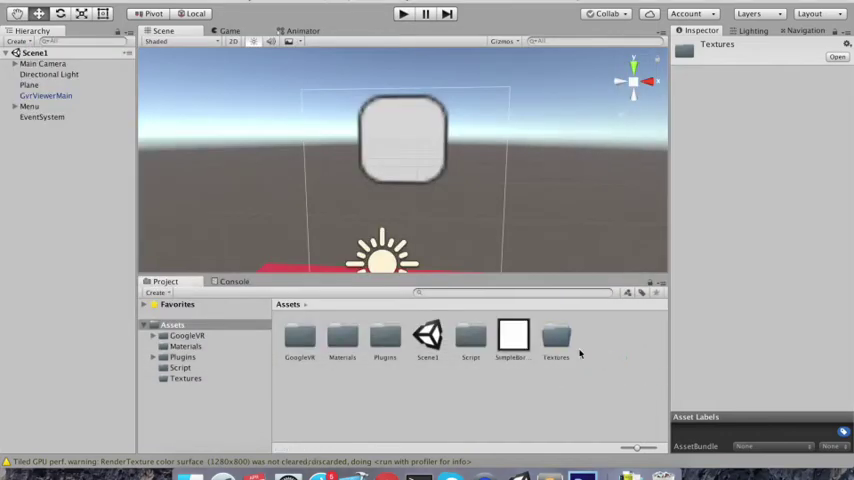
click(556, 340)
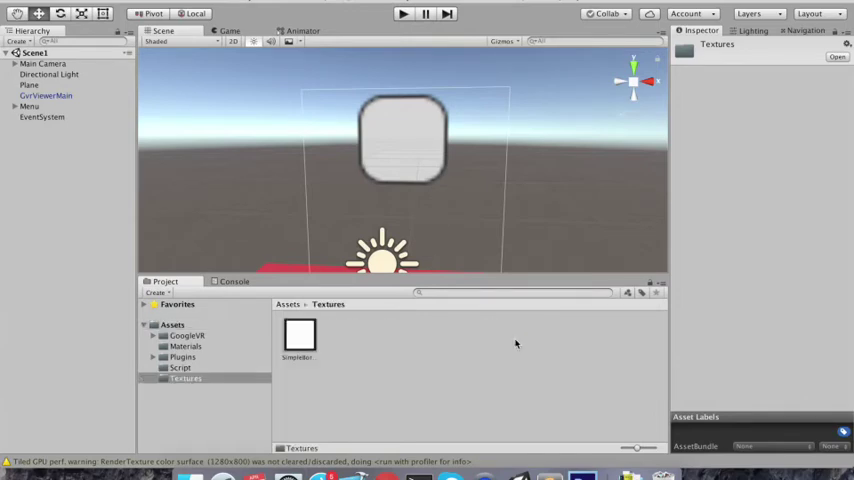
Give the Button image SimpleBorder as source, Filled type, with fill amount 0.
click(300, 336)
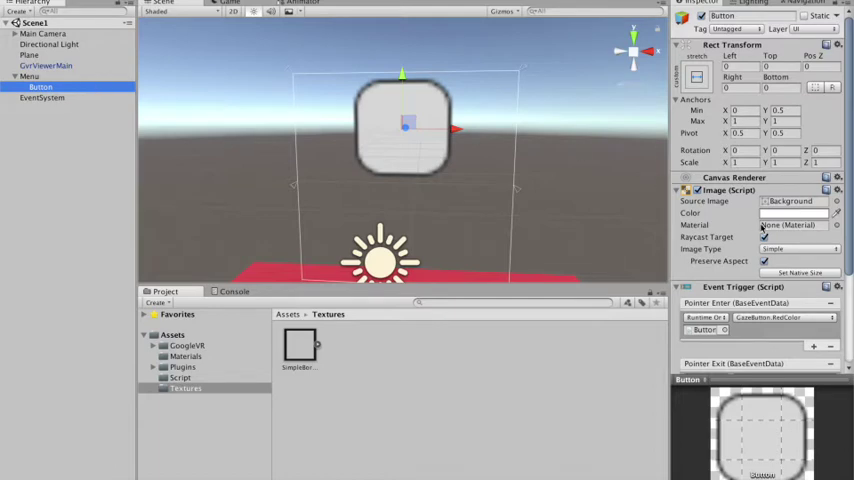
scroll(down, 3)
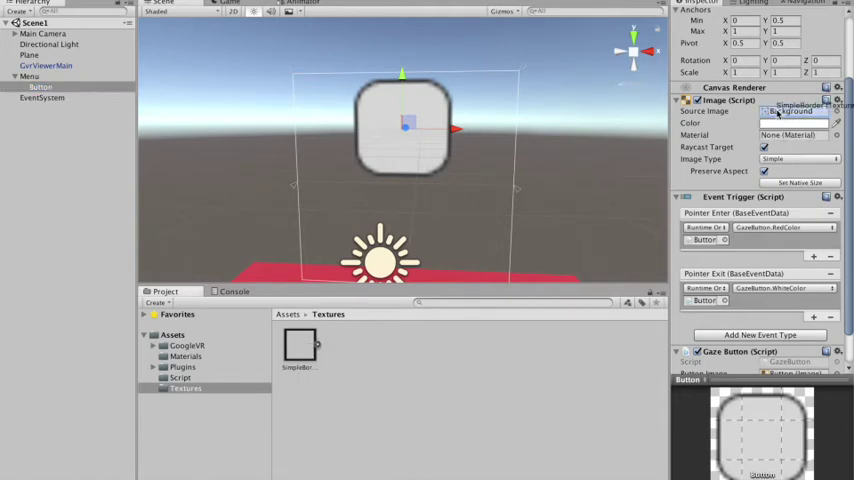
click(796, 112)
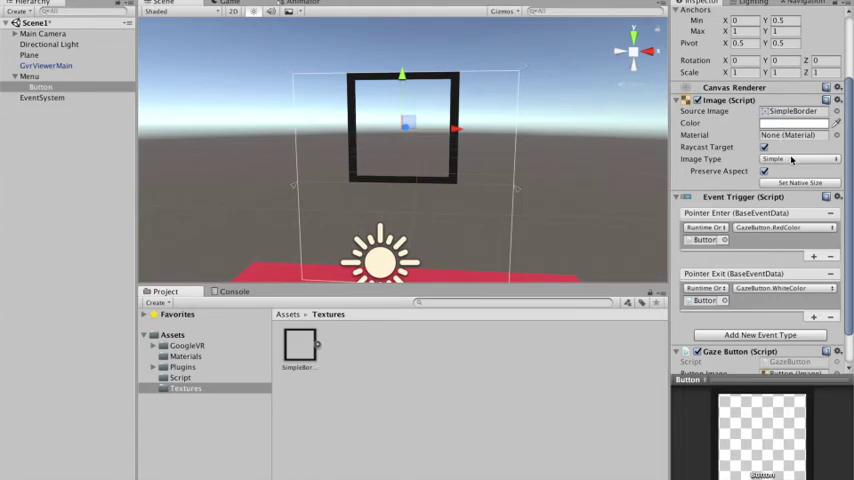
click(800, 160)
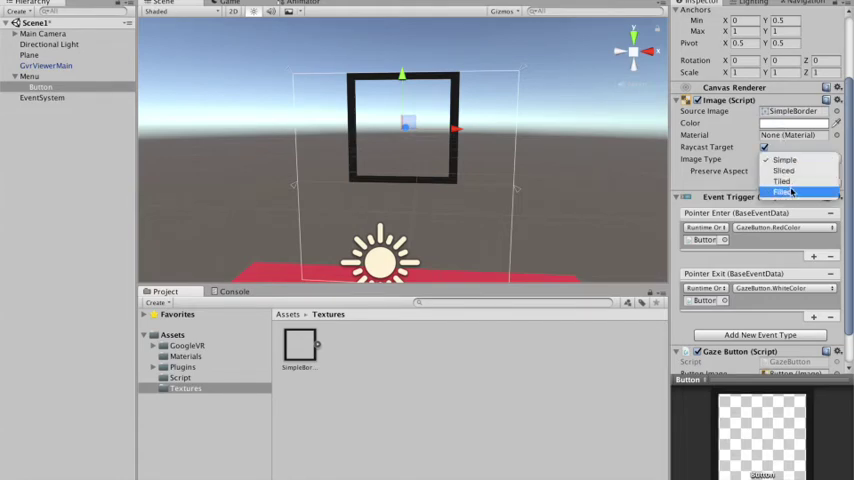
click(780, 192)
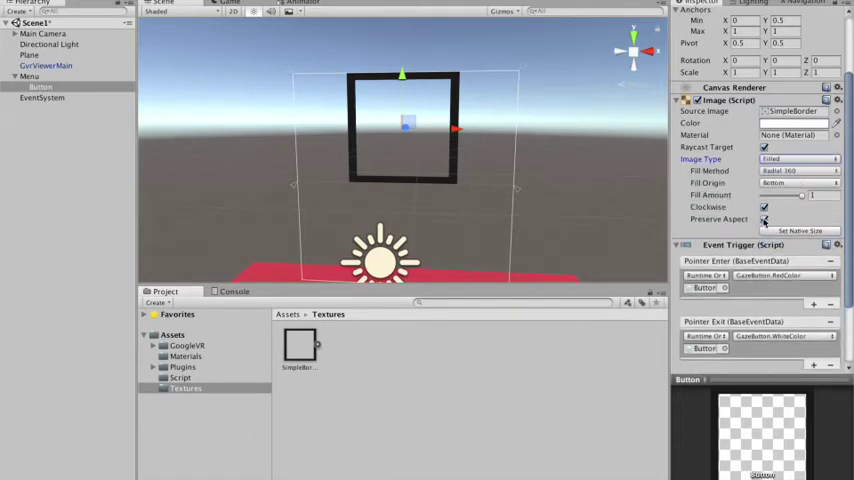
click(764, 220)
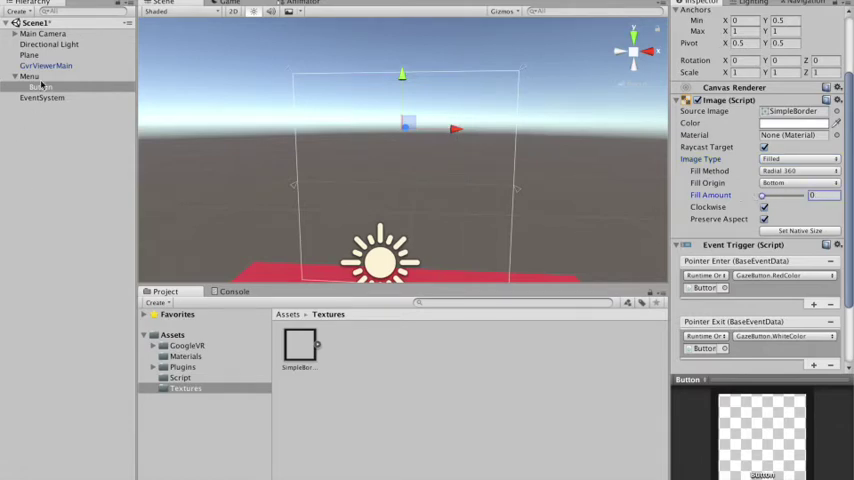
Add a child Text under Button reading 'Look At Me!'.
right_click(38, 86)
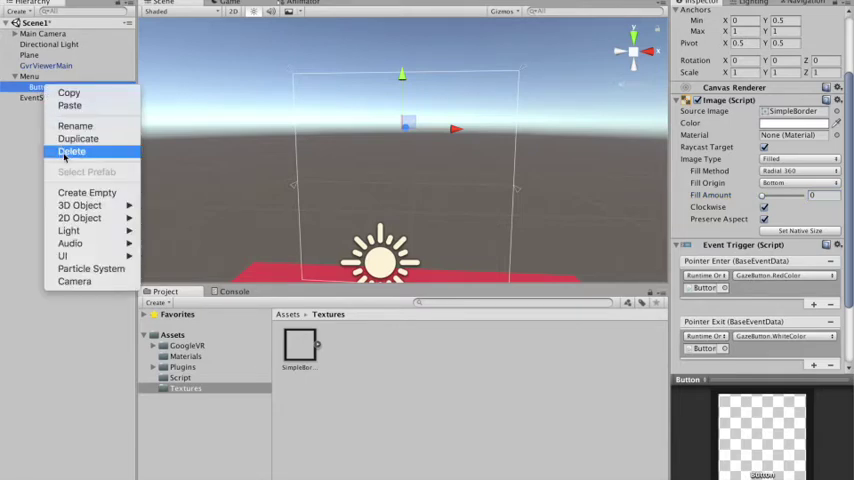
mouse_move(70, 244)
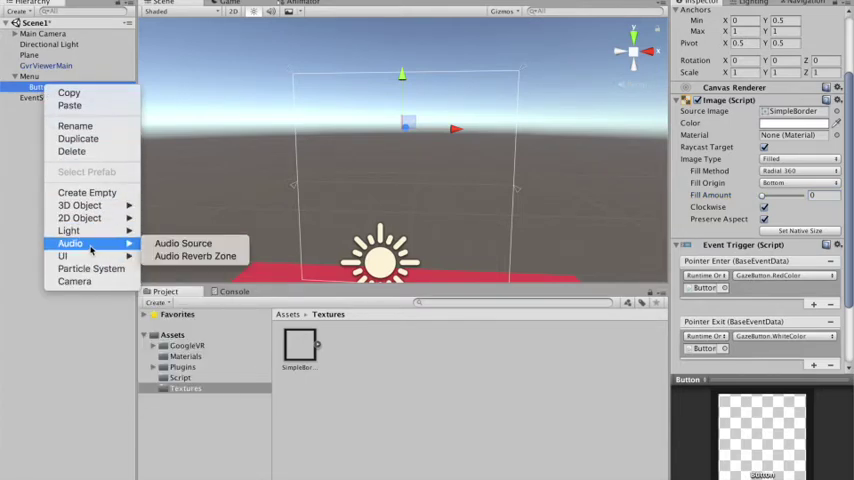
mouse_move(62, 256)
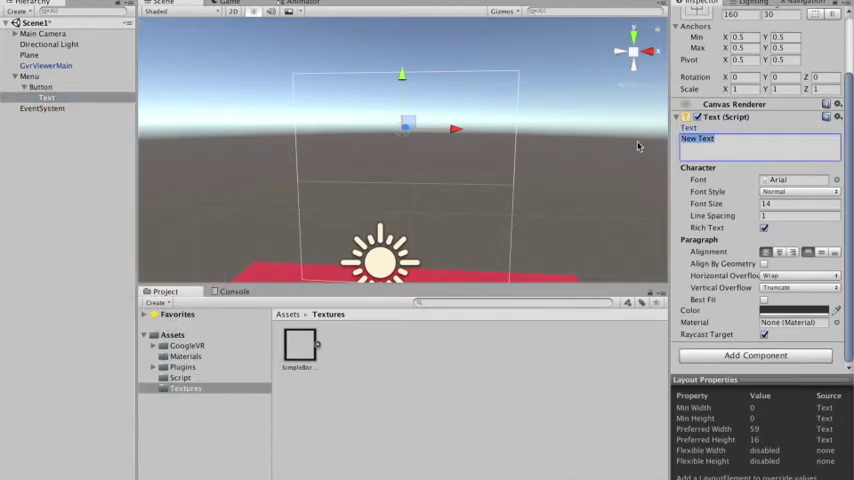
text(Look At)
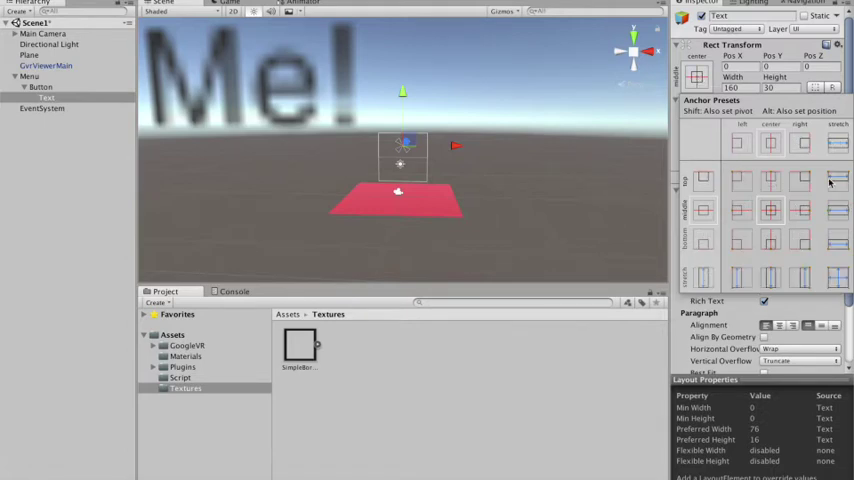
mouse_move(842, 280)
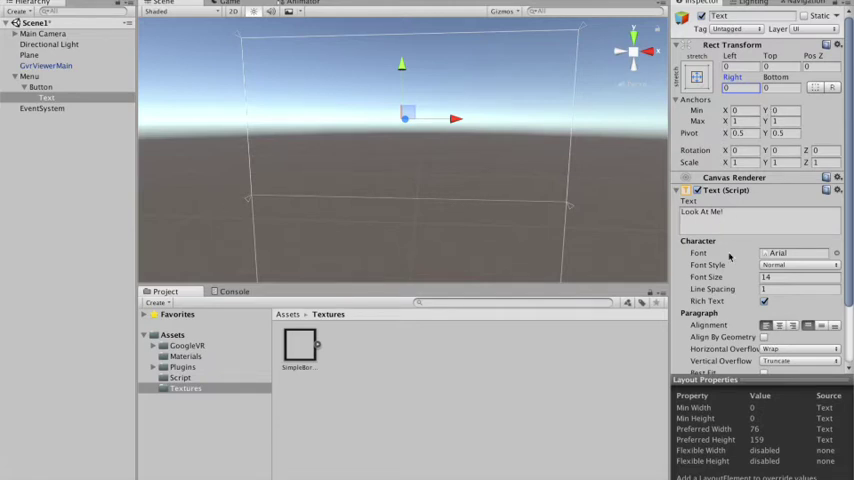
Enable Best Fit on the text and set the Menu canvas Dynamic Pixels Per Unit to 60.
scroll(down, 3)
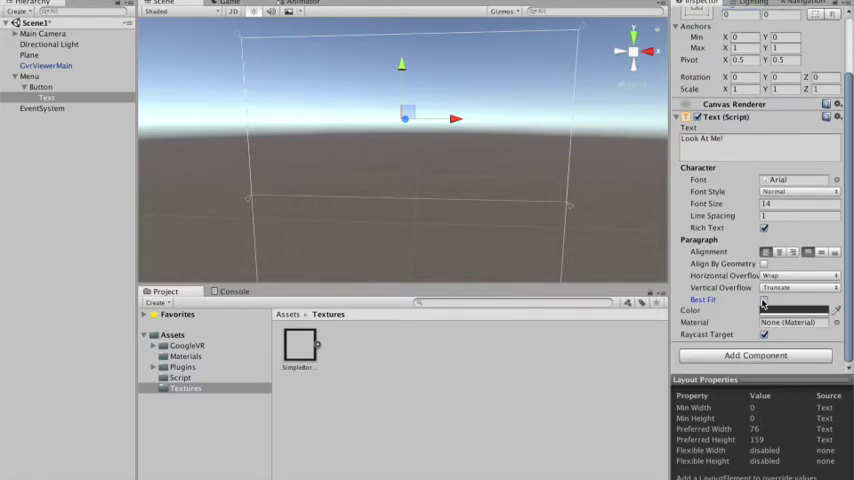
click(764, 300)
text(0)
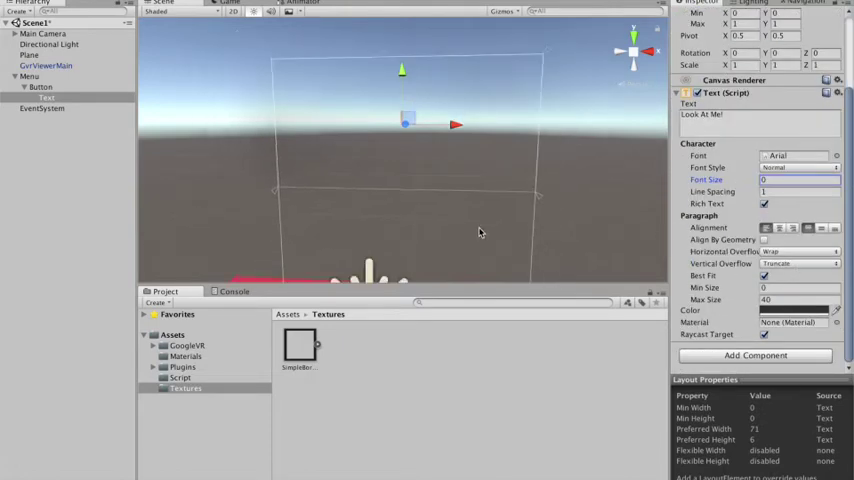
click(30, 76)
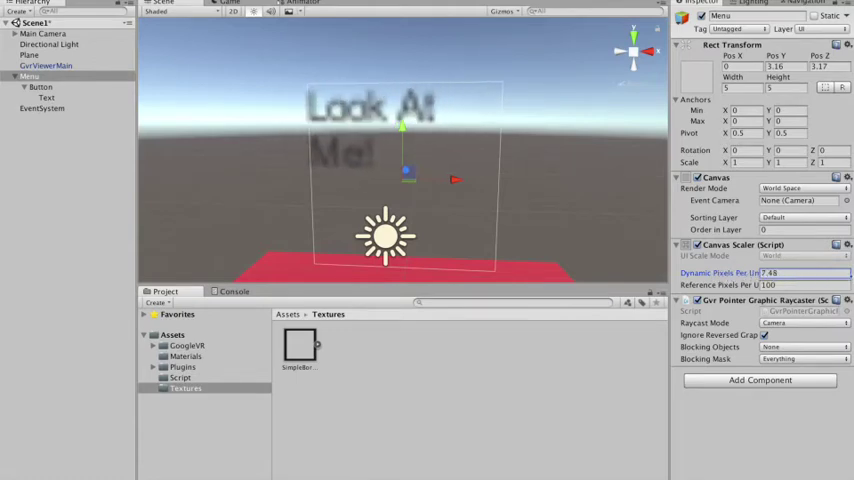
text(19.07)
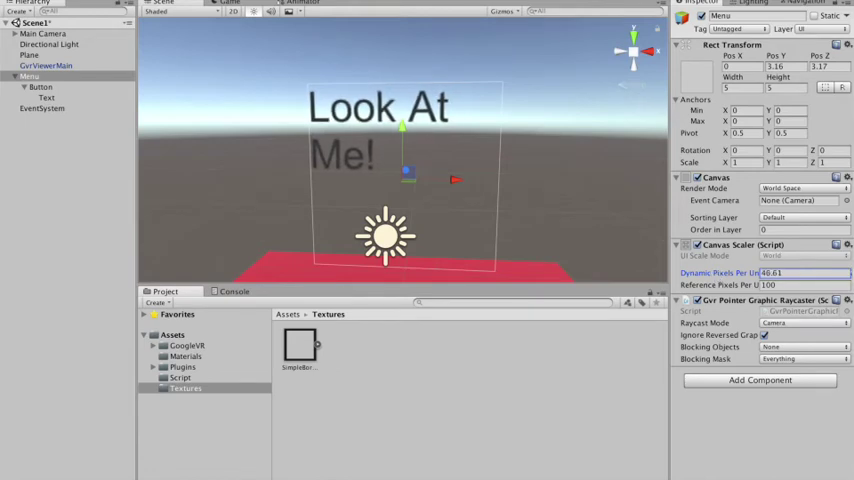
text(58.1)
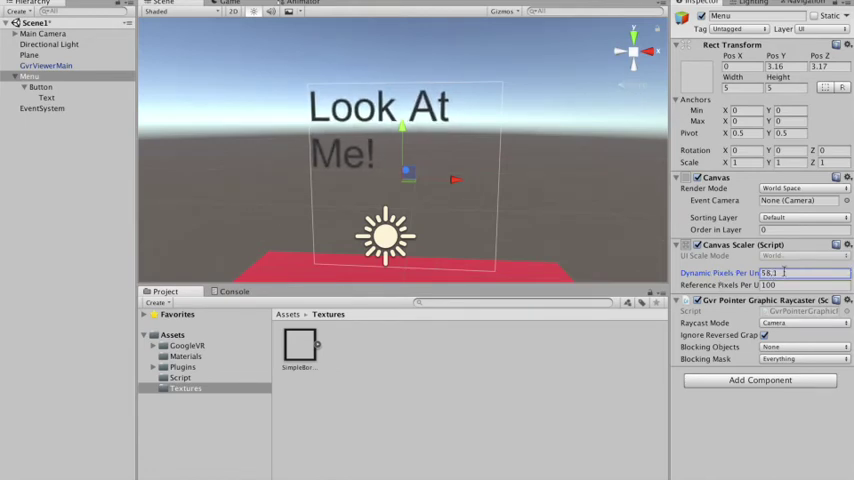
text(60)
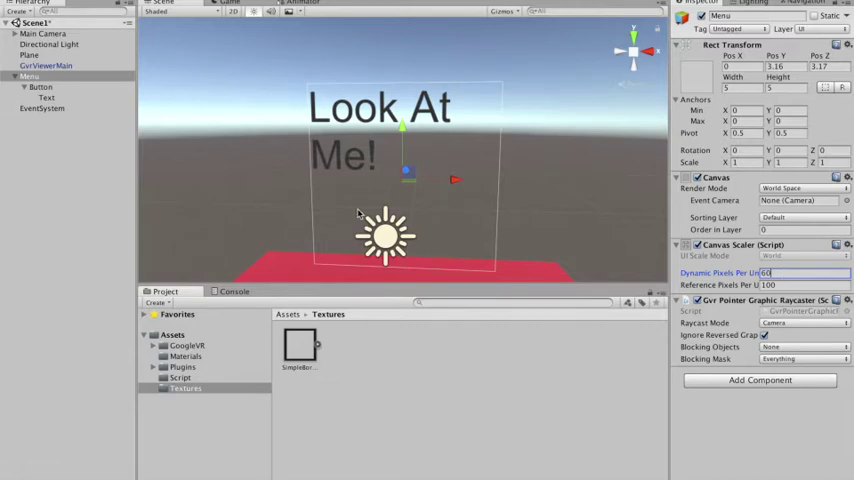
Adjust the Text's offsets so it sits inside the button frame.
click(40, 88)
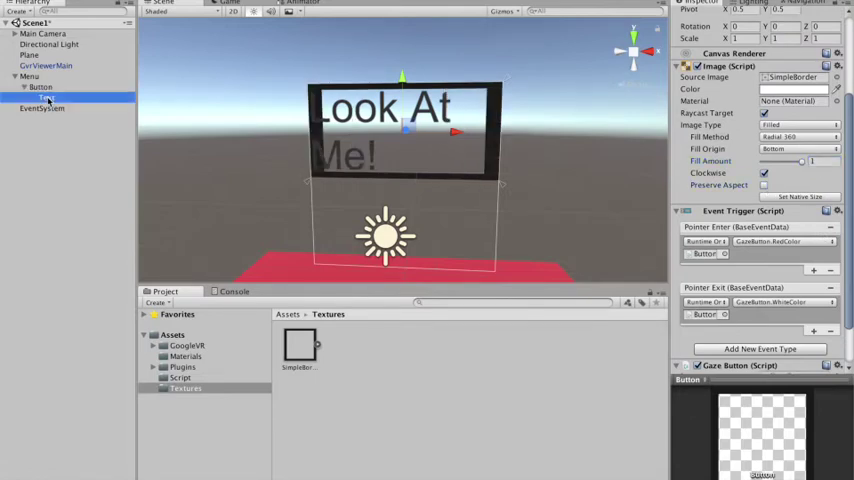
click(46, 96)
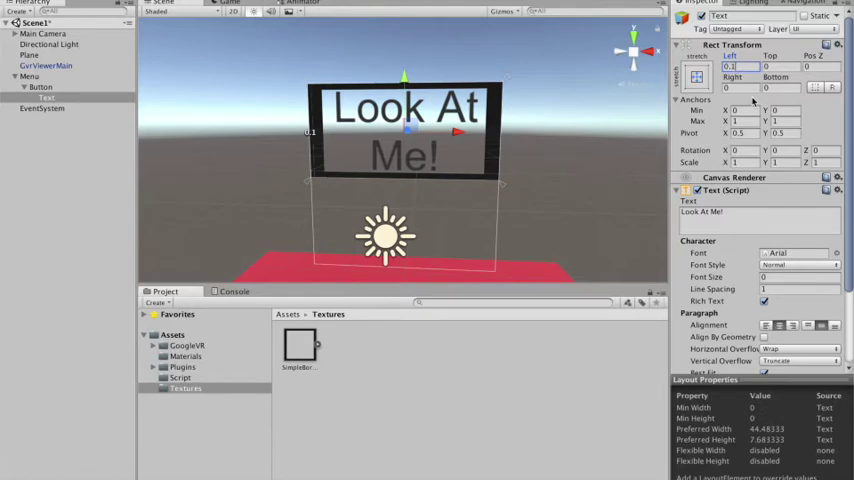
click(770, 66)
text(.1)
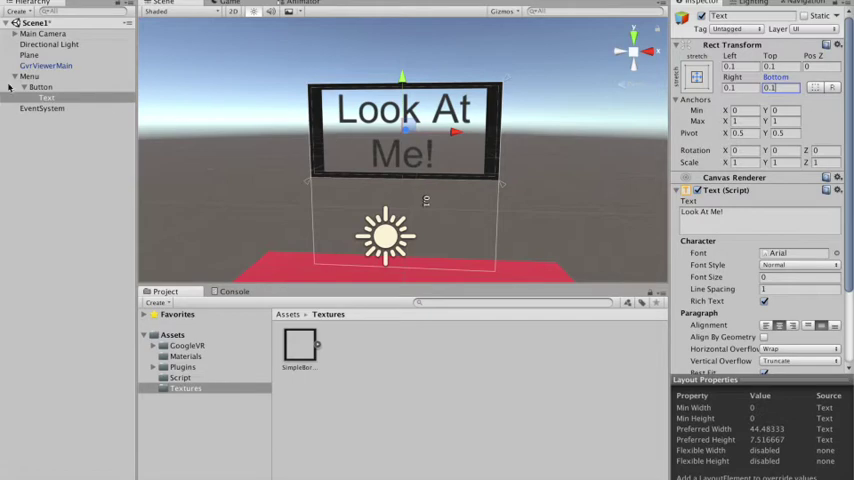
Scrub the Button image's fill amount and return it to full at 1.
click(40, 88)
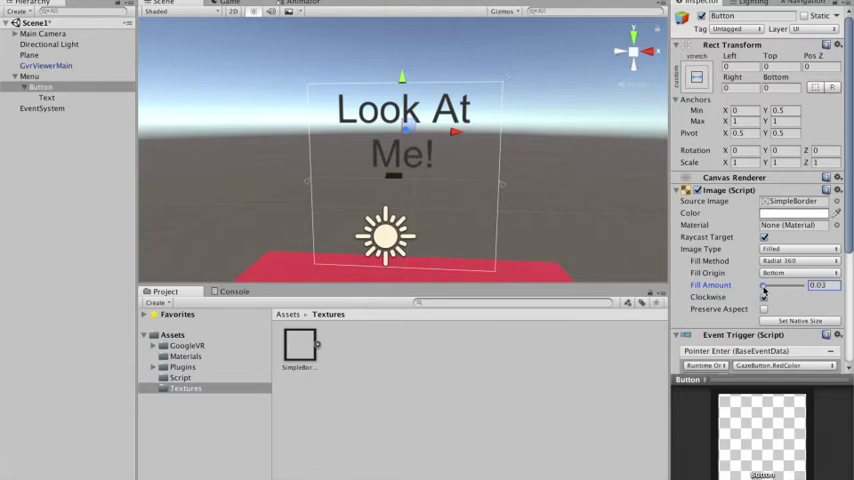
drag(764, 284, 800, 284)
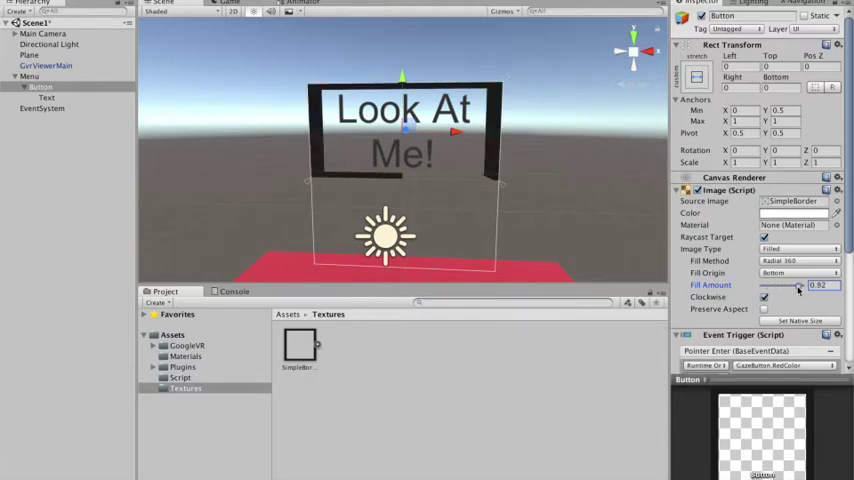
drag(800, 284, 820, 284)
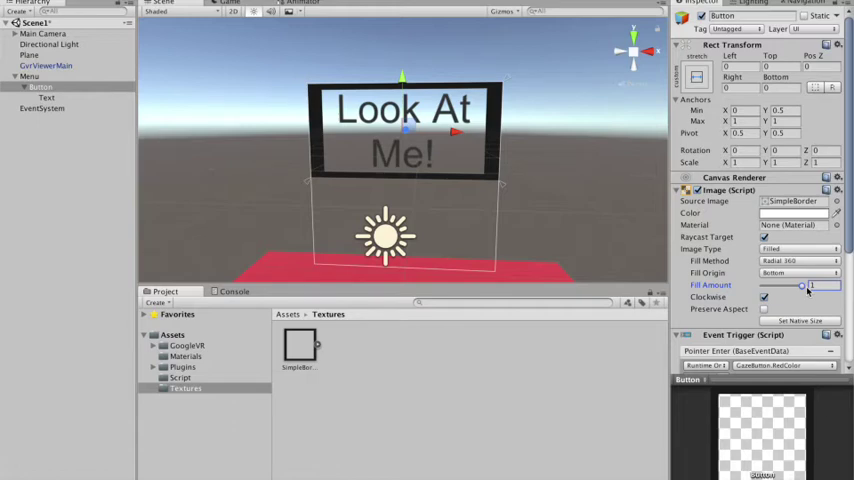
scroll(down, 3)
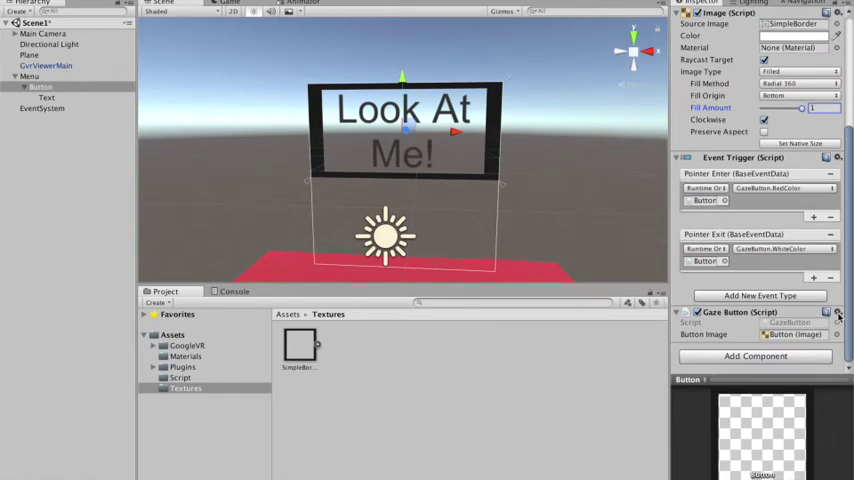
click(838, 312)
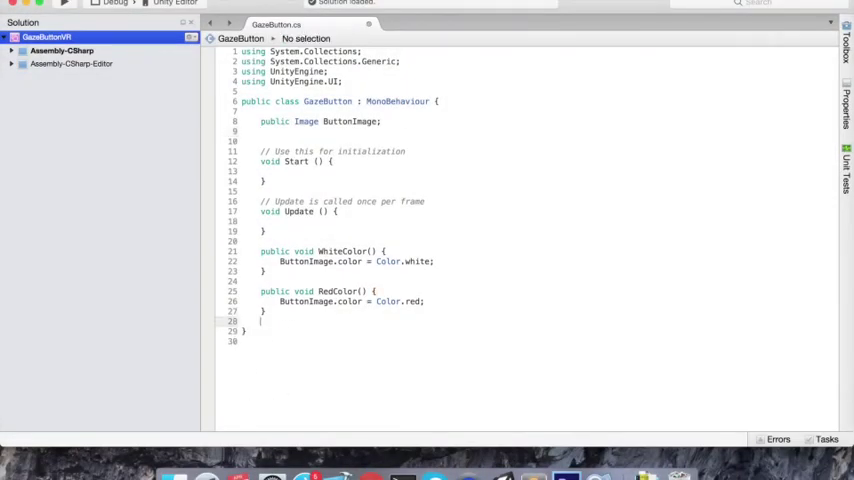
Add public OnGazeEnter and OnGazeExit methods to GazeButton.cs.
text(public)
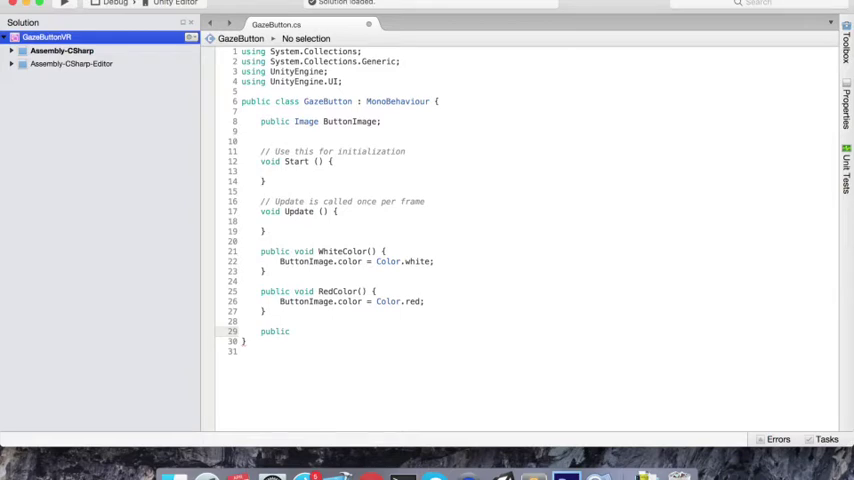
text(OnGaze)
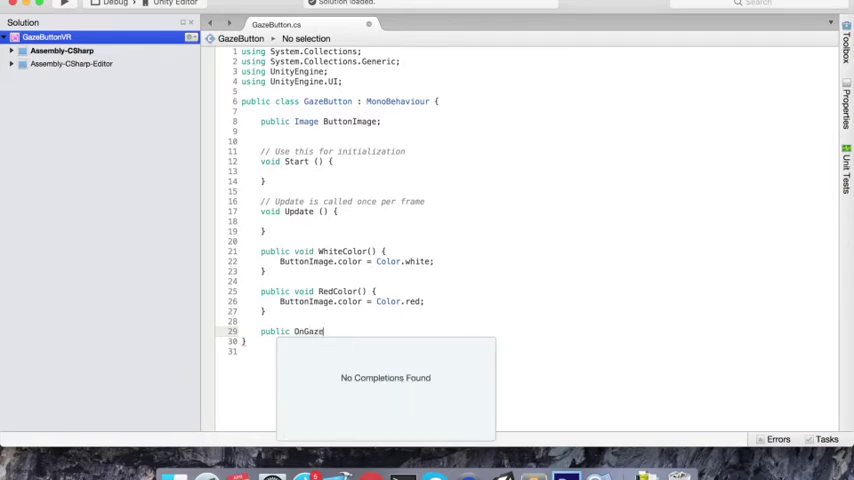
text(Enter() {)
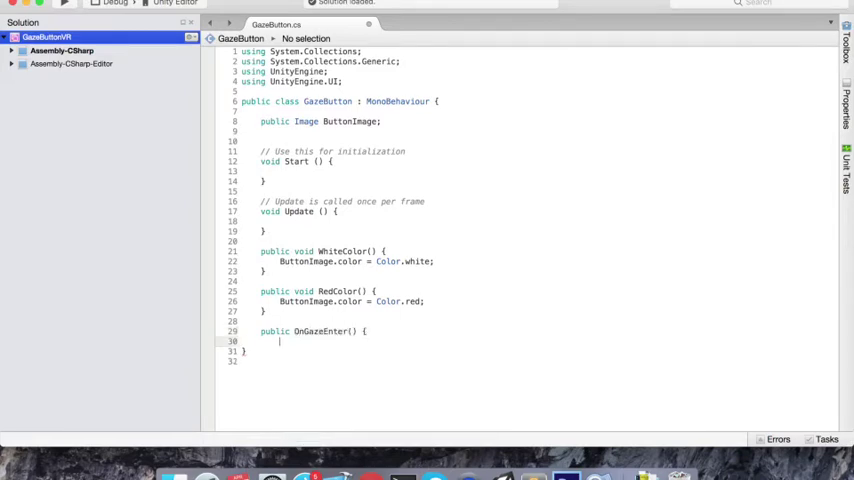
text(prop)
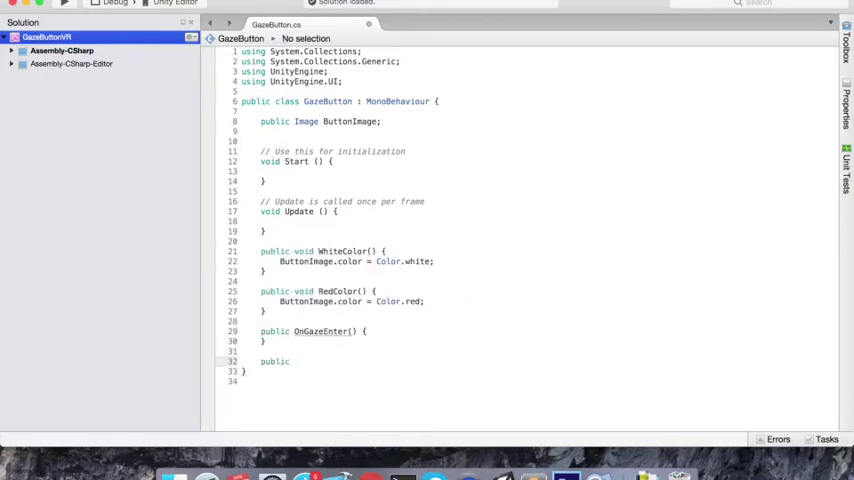
text(O)
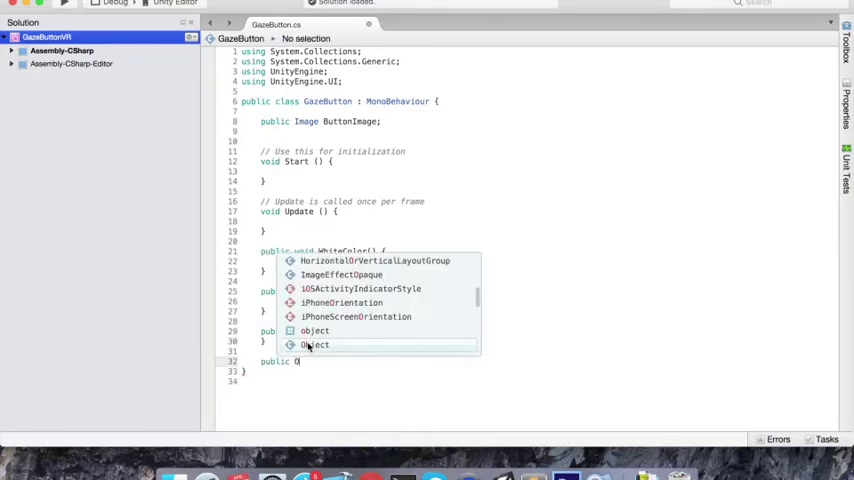
text(nGazeExit)
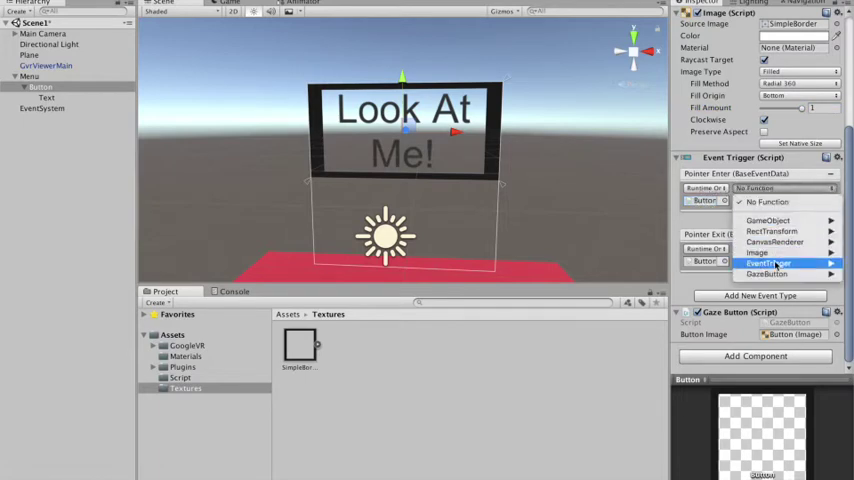
Have the Pointer Enter trigger call GazeButton's OnGazeEnter() function.
click(768, 272)
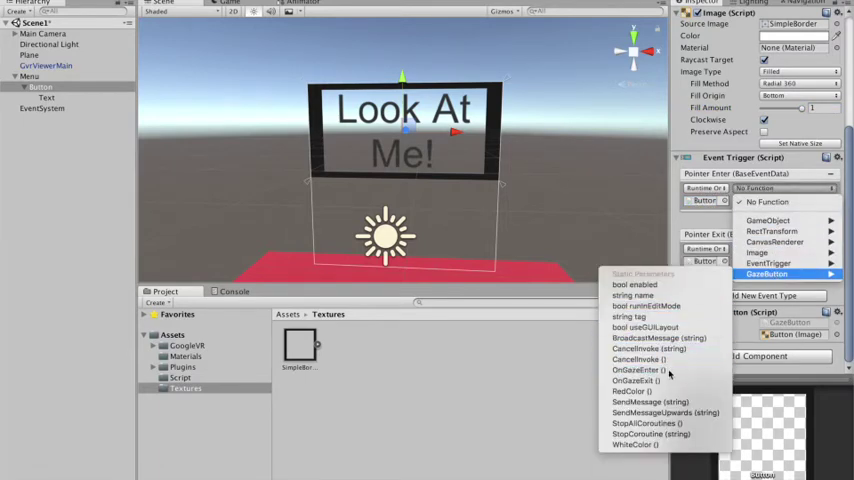
click(636, 370)
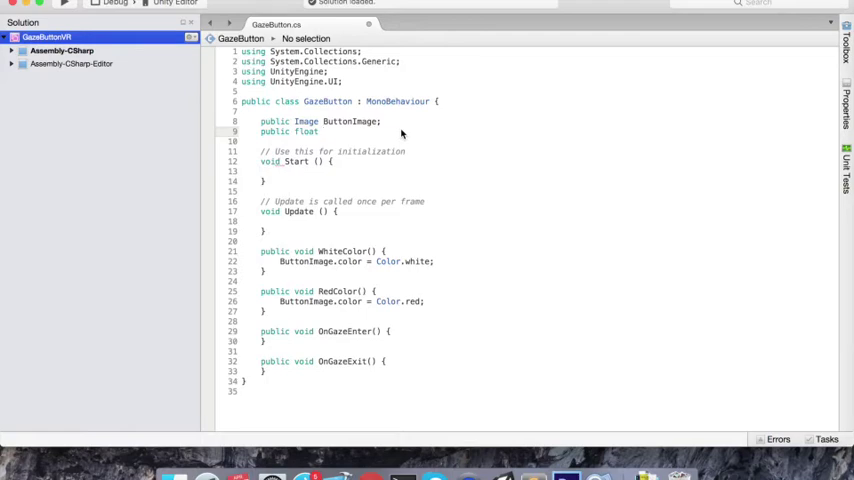
Declare a public float gazeTriggerTime = 3f field in GazeButton.
click(322, 132)
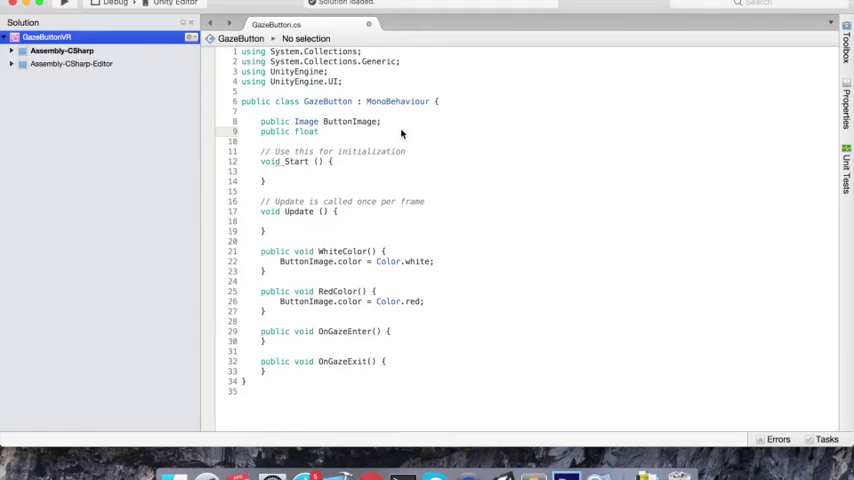
click(324, 132)
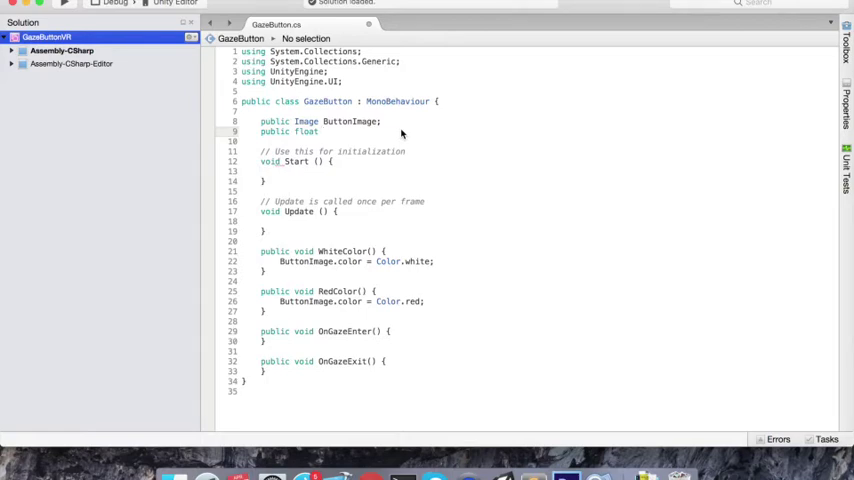
text(gazeTrigger)
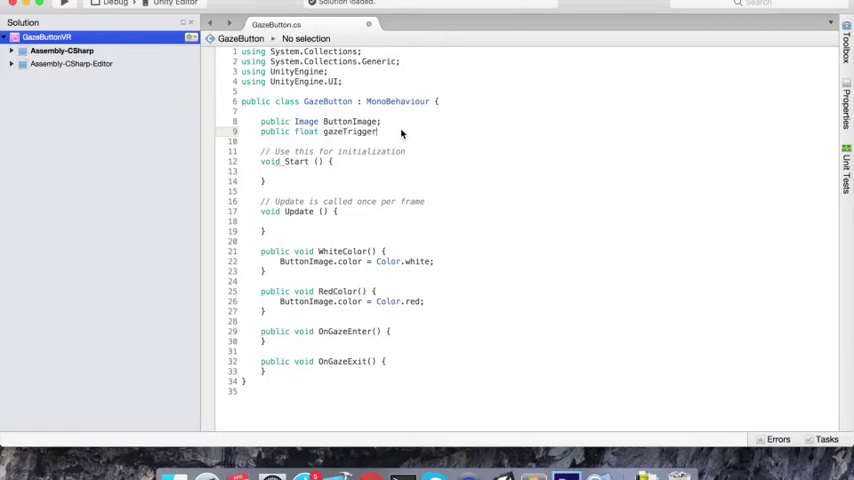
text(Time = 3f;)
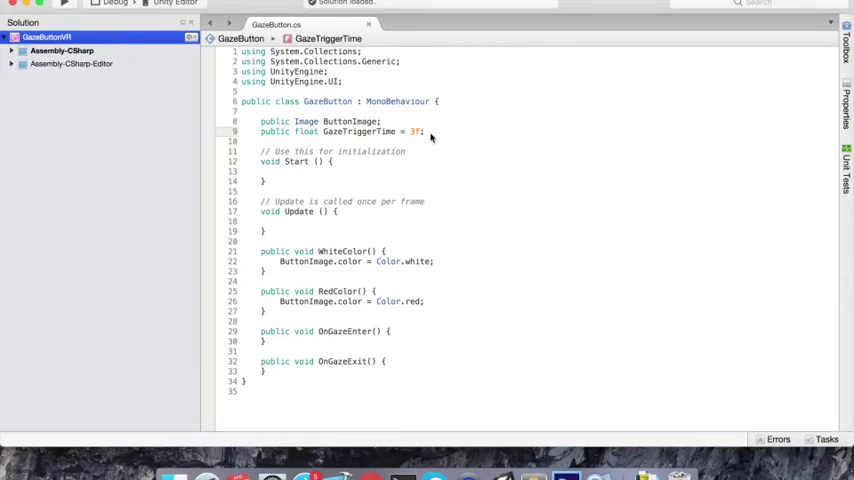
Declare private bool isLoading = false and private float counter below the trigger time.
click(424, 132)
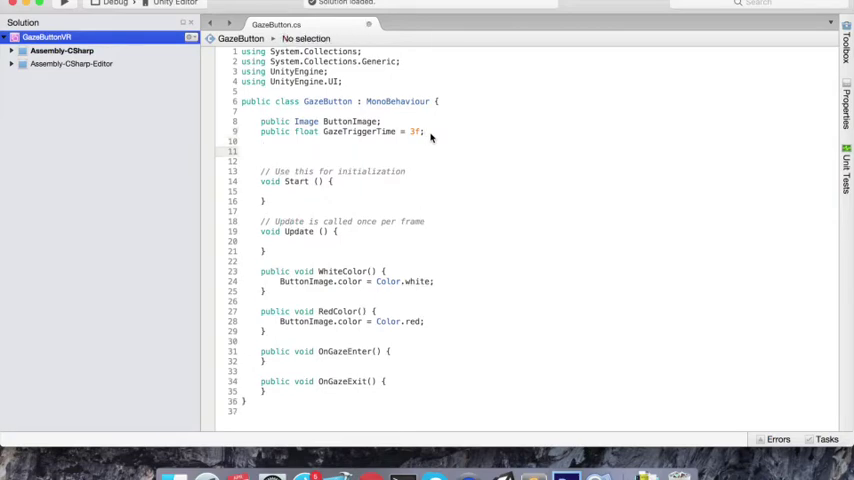
text(private bool)
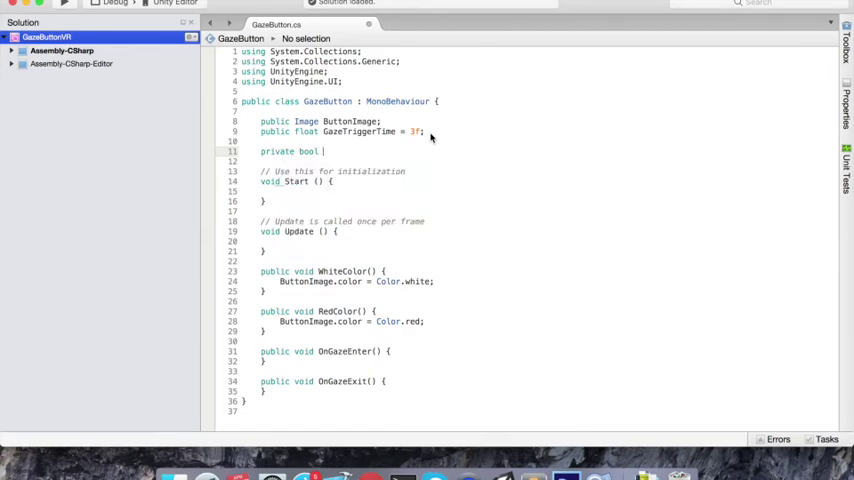
text(i)
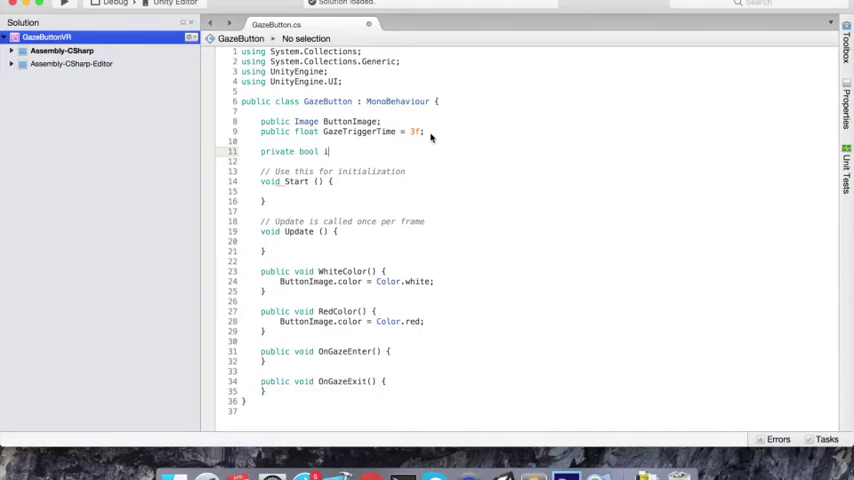
text(sLoading =)
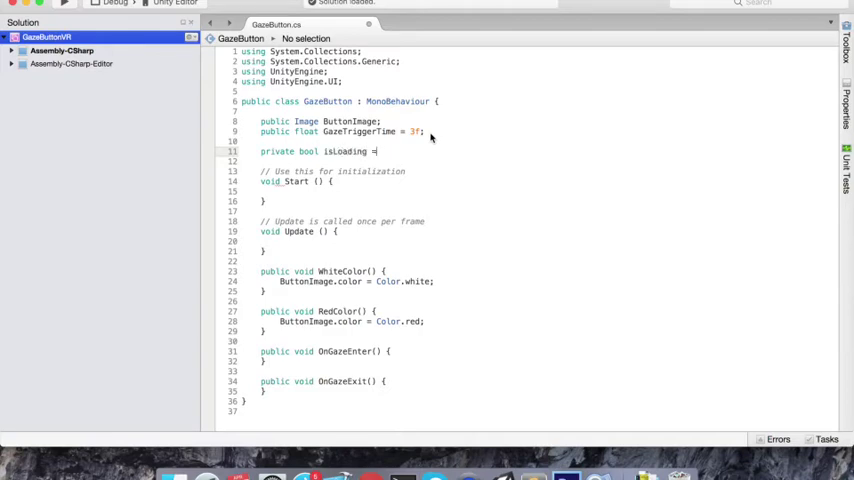
text(false;)
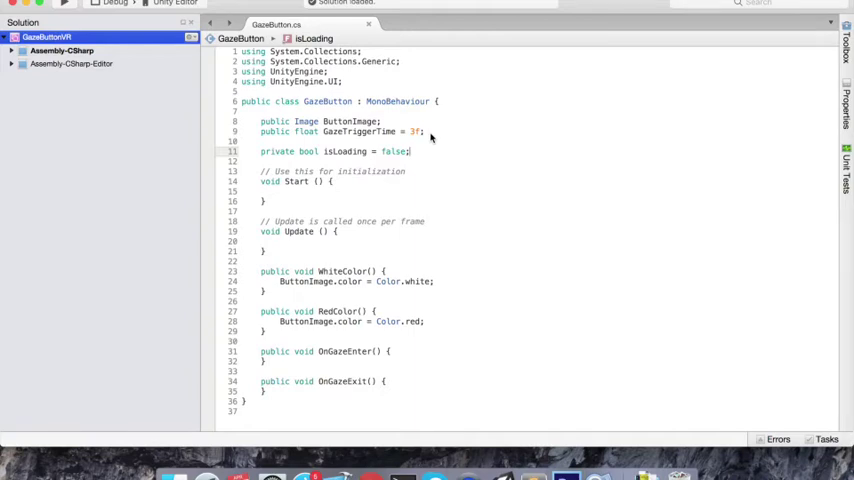
text(private)
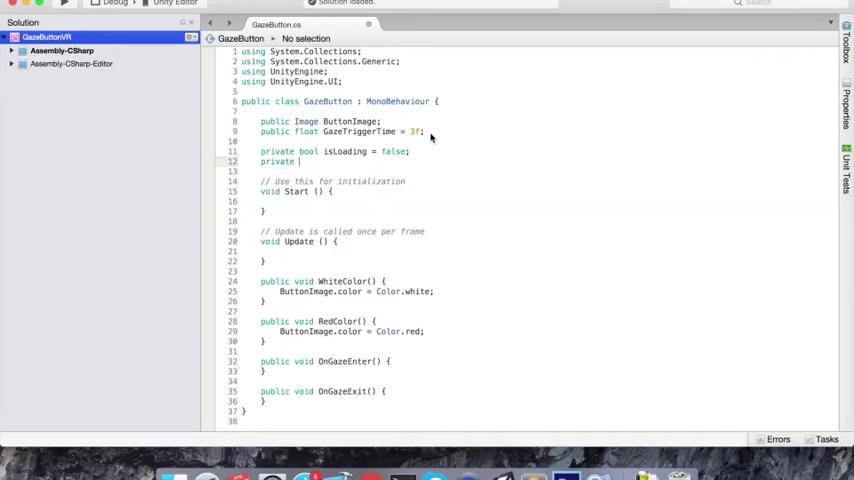
text(float counter;)
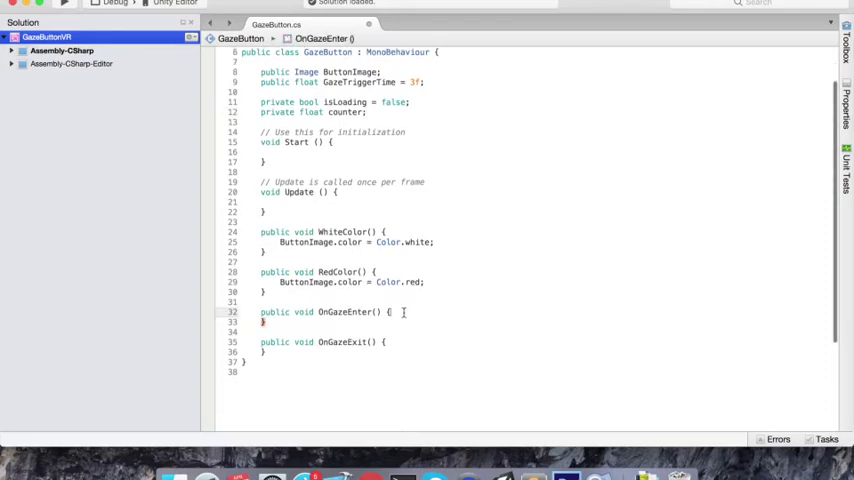
Set isLoading true in OnGazeEnter and false in OnGazeExit, starting a ButtonImage line.
text(isLoading = true;)
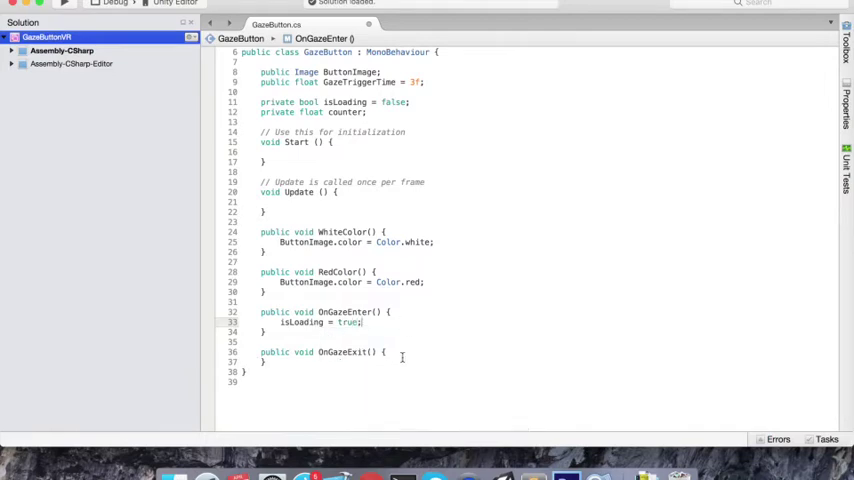
text(isLoading = false;)
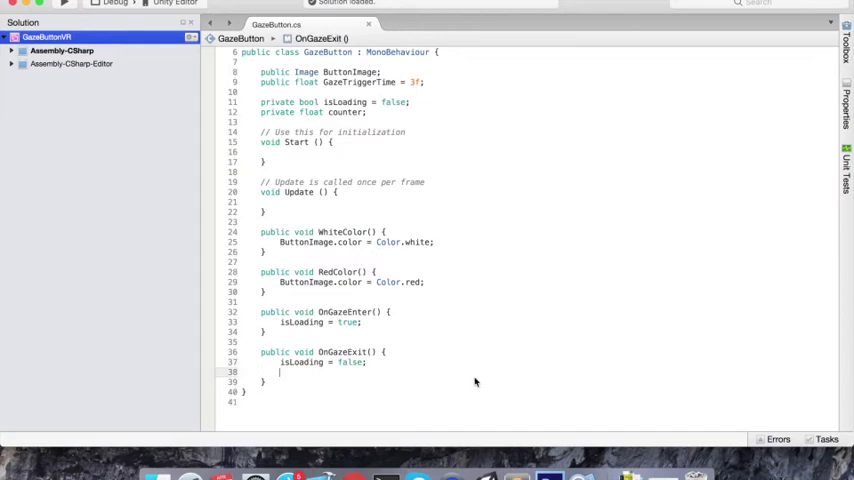
text(Butt)
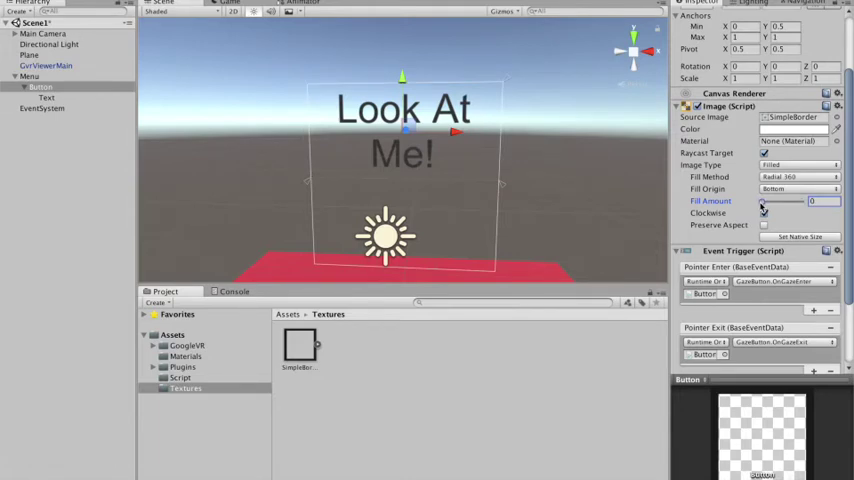
Drag the Image's Fill Amount slider to preview the button partly filled.
drag(764, 200, 784, 200)
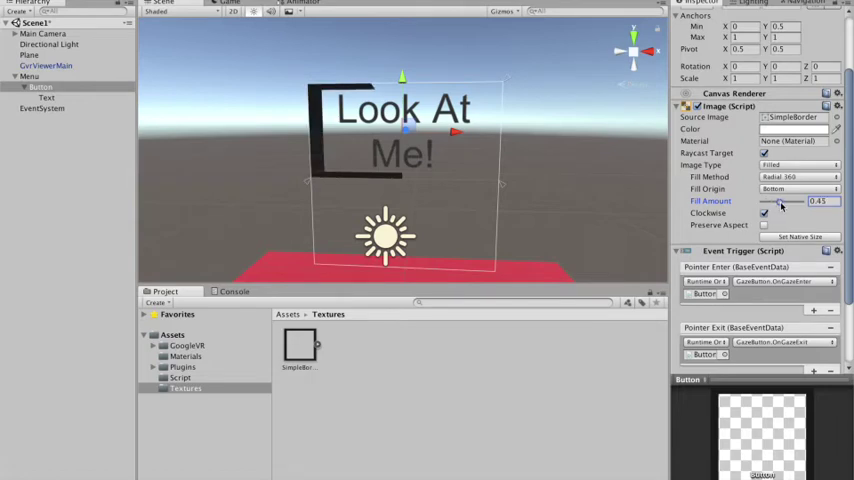
drag(782, 200, 786, 200)
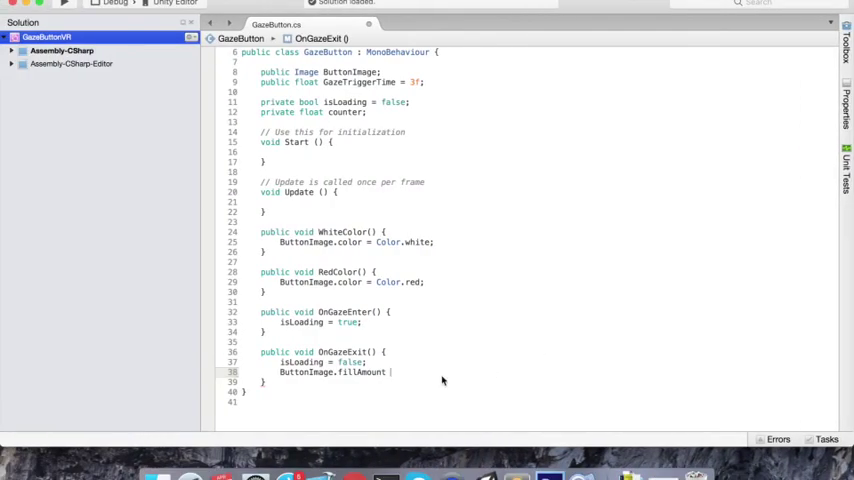
Reset ButtonImage.fillAmount to 0 in OnGazeExit.
text(= 0;)
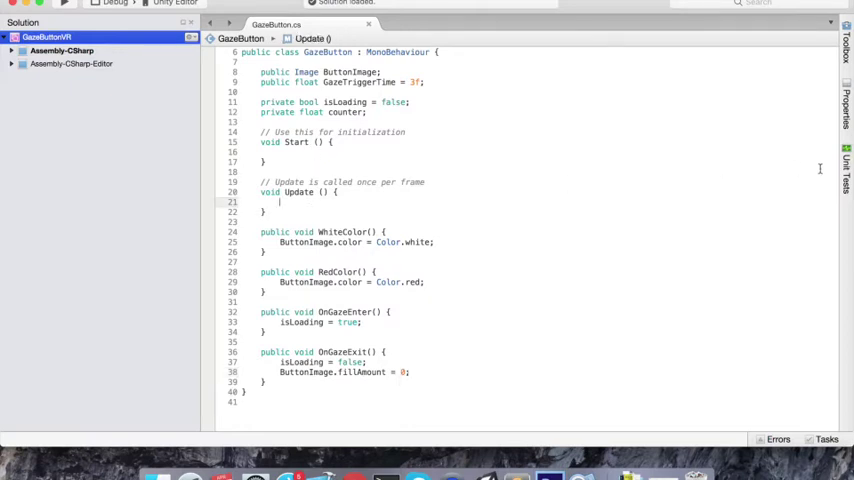
Write if (isLoading) in Update, incrementing ButtonImage.fillAmount by Time.deltaTime divided by a value.
text(if()
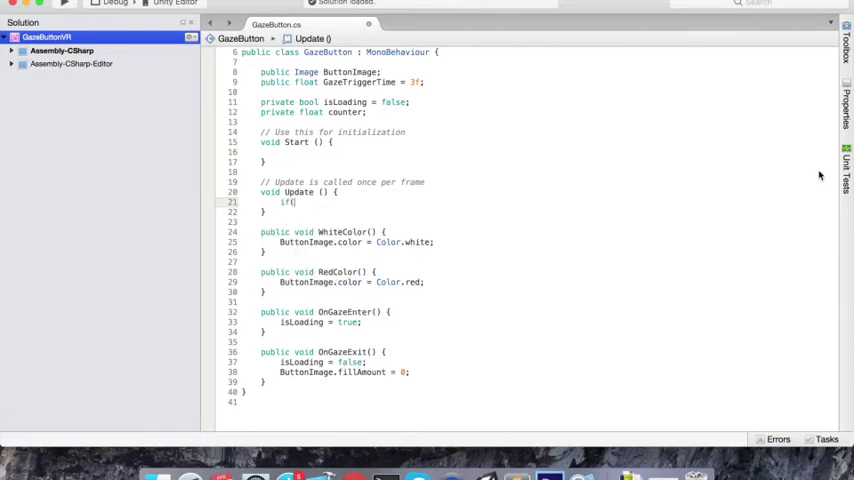
text(isLoading) {)
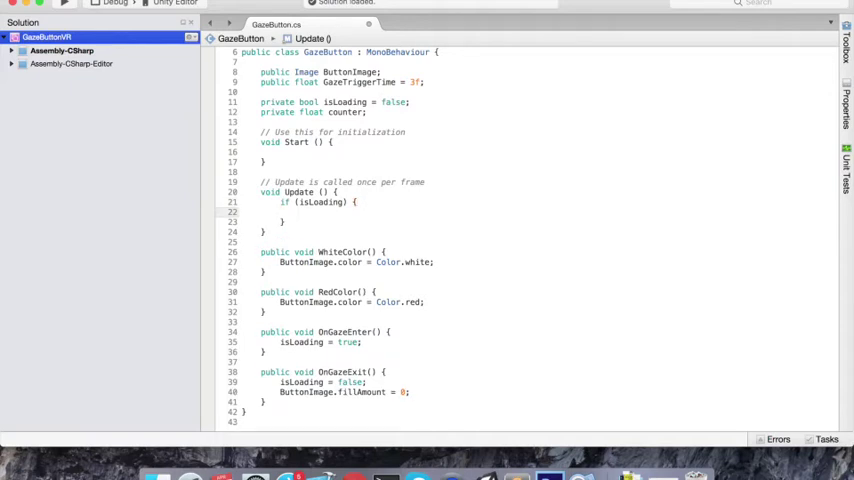
click(298, 212)
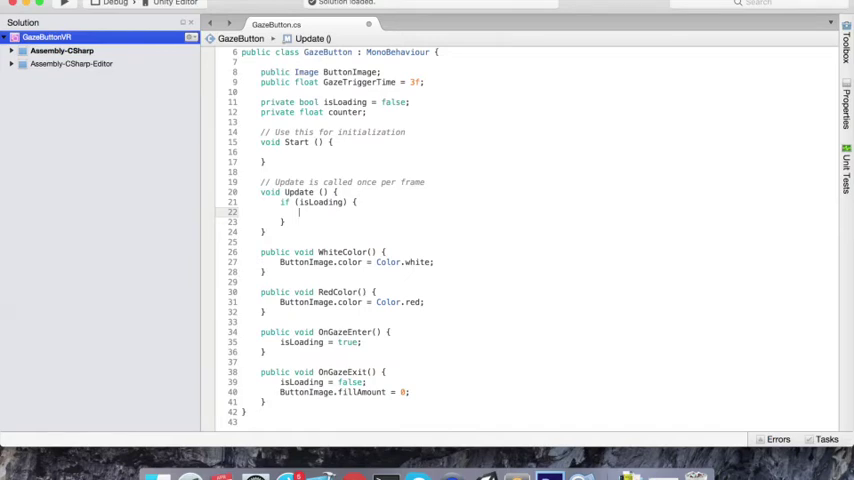
text(ButtonImage.fillAmount =)
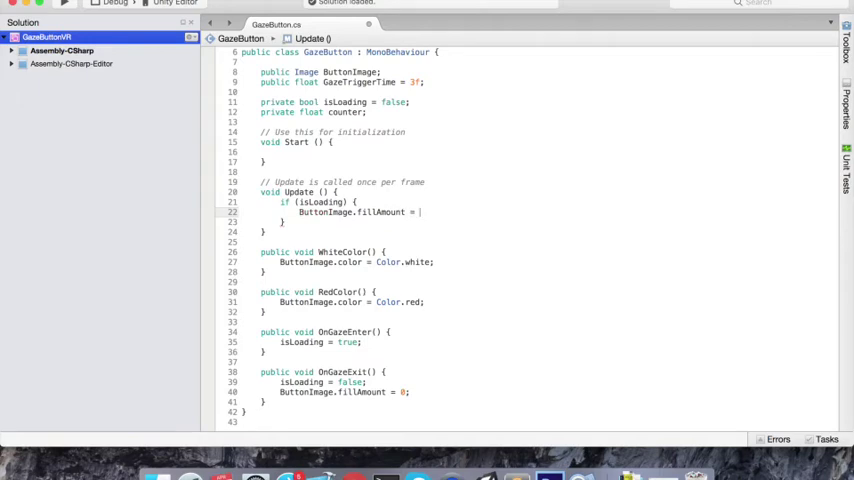
text(+=)
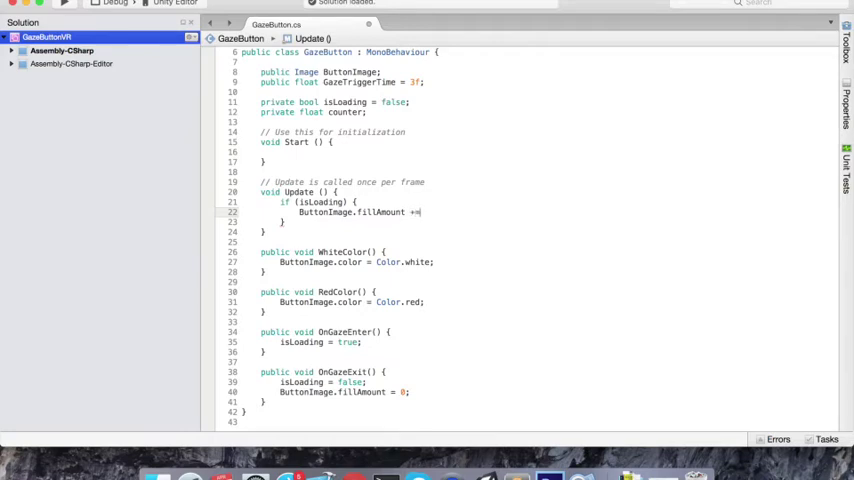
text(Time)
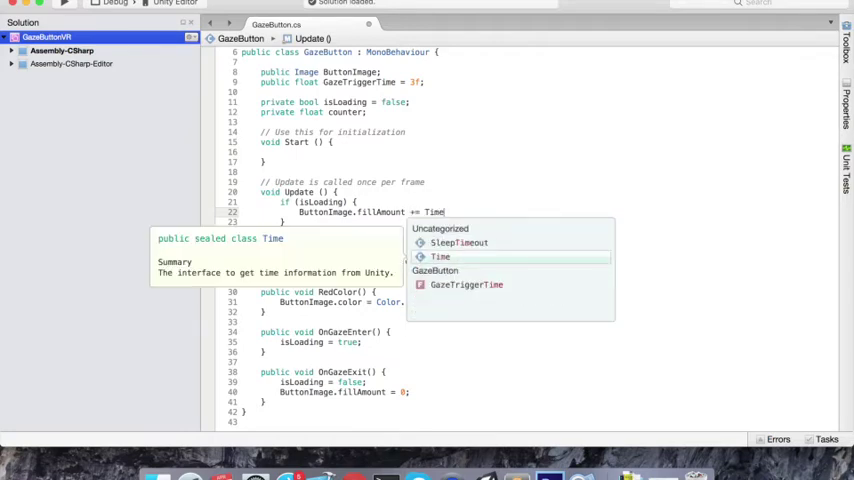
text(.deltaTime)
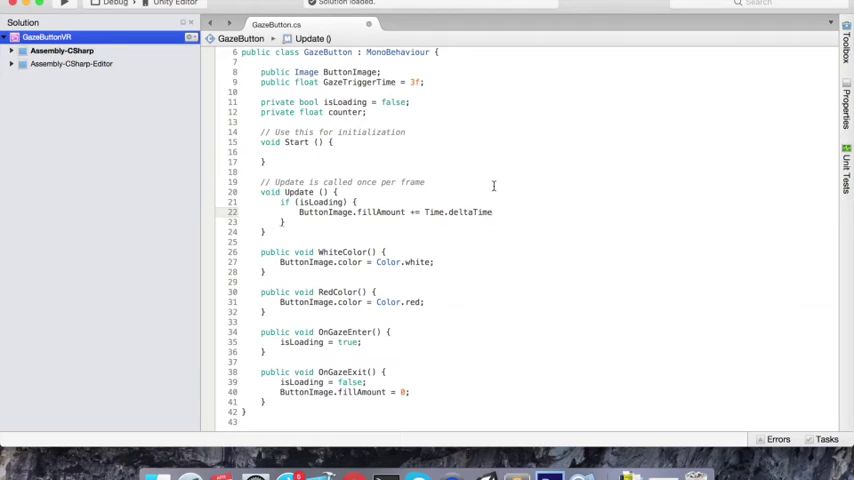
mouse_move(508, 212)
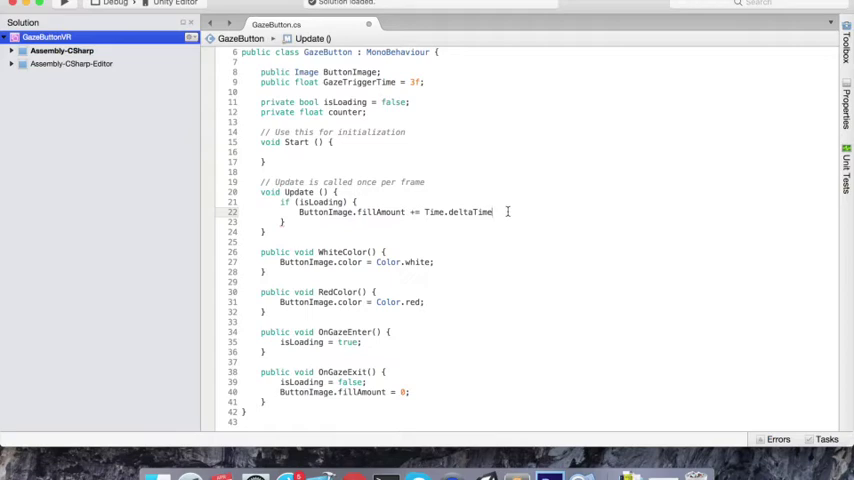
text(/)
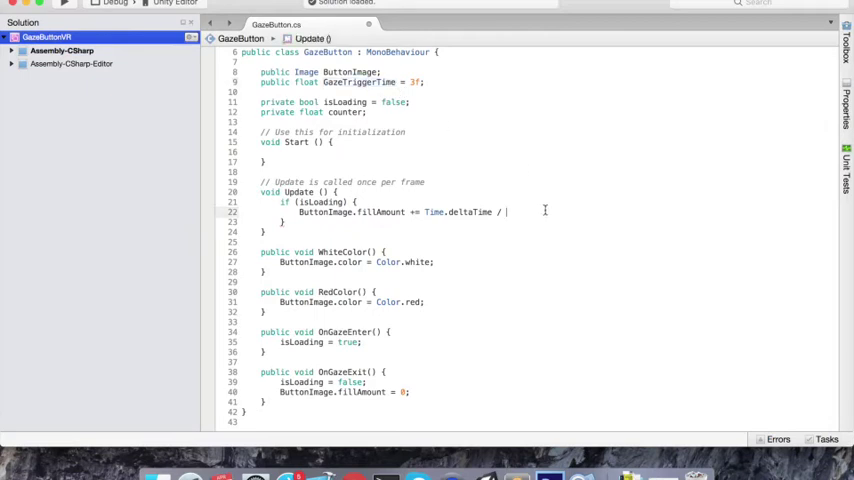
Divide by GazeTriggerTime, note 3 / 3 = 1, and add counter += Time.deltaTime.
text(GazeTriggerTime;)
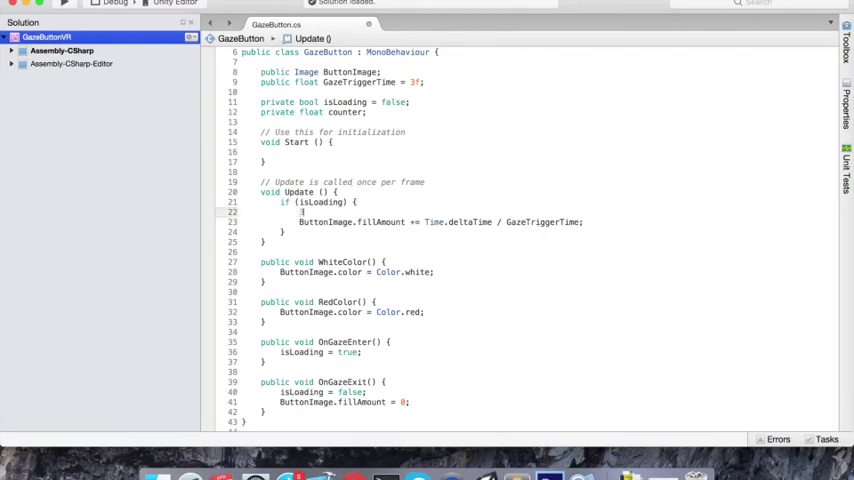
text(3 / 3 = 1)
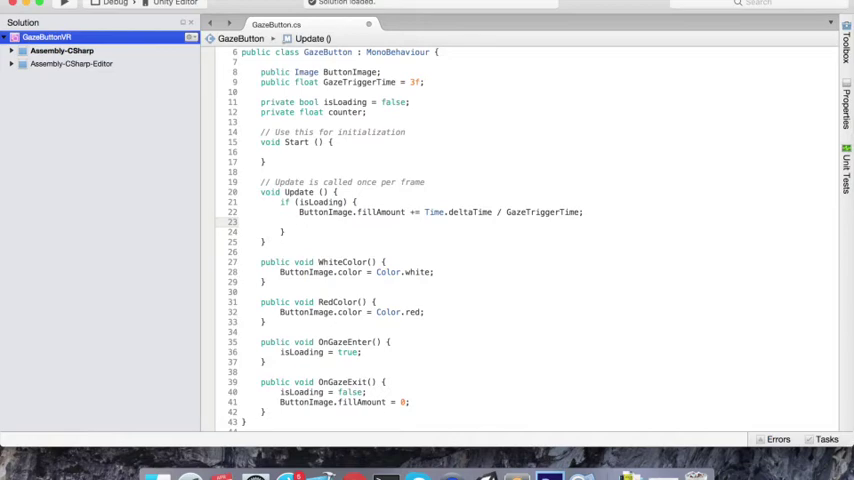
text(i)
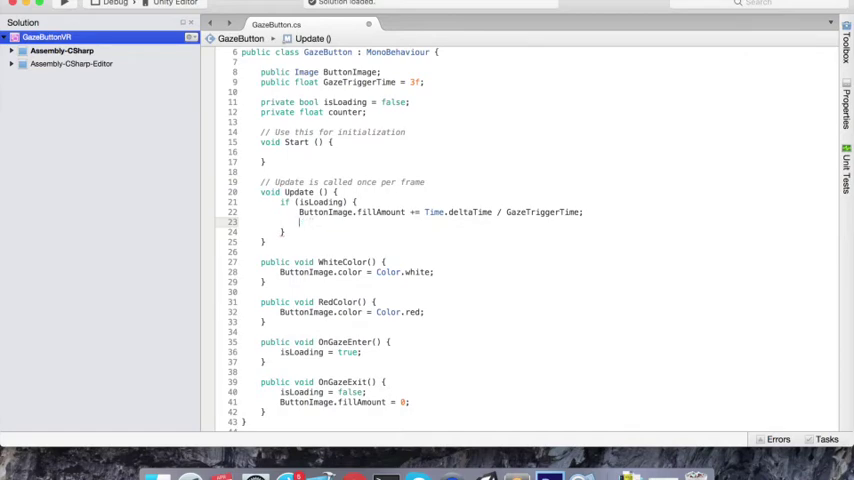
text(coun)
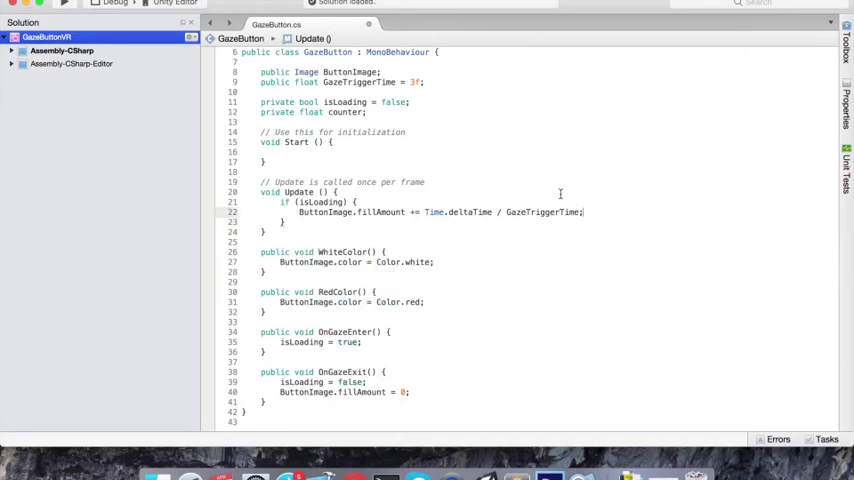
text(counter += Time.deltaTime;)
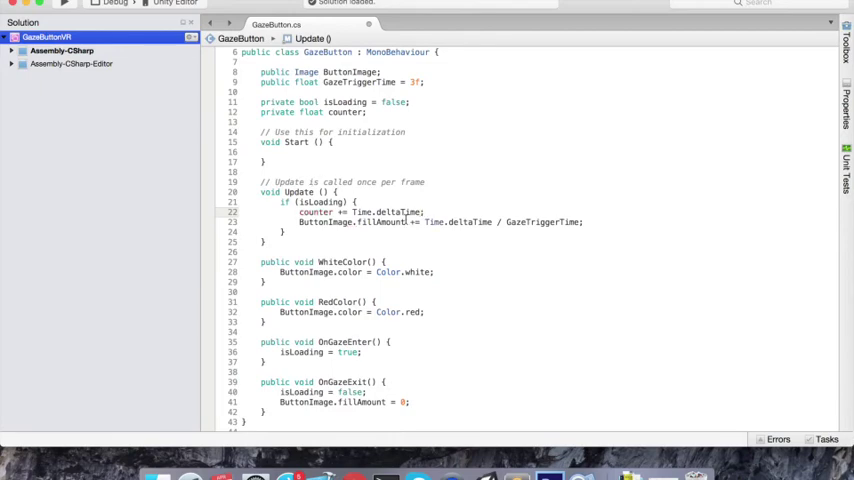
Set fillAmount to counter / GazeTriggerTime and add an if (counter > GazeTriggerTime) check.
double_click(458, 220)
text(counter)
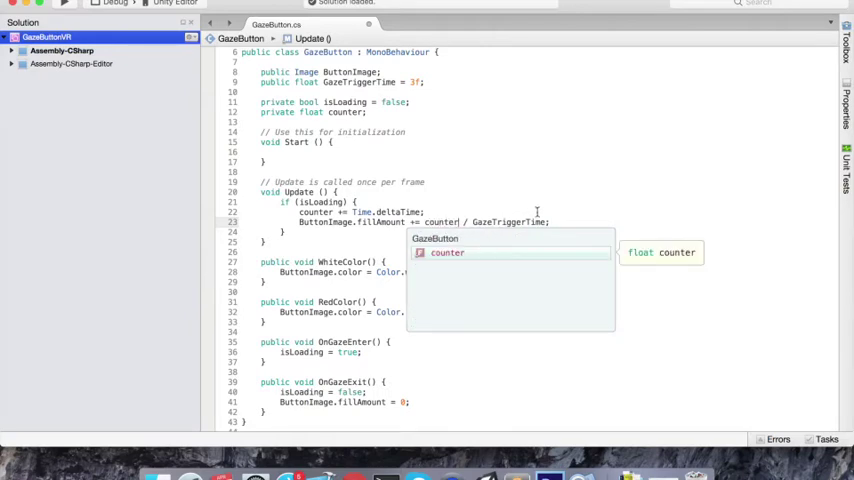
key(Escape)
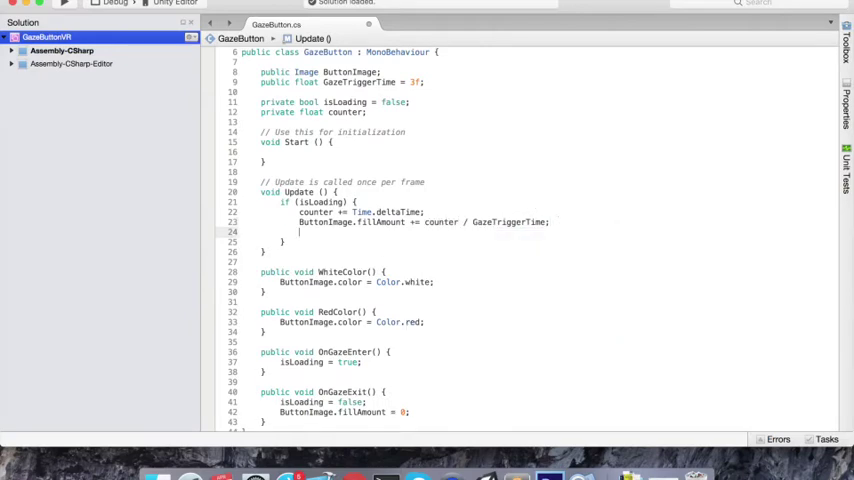
text(if(counter >)
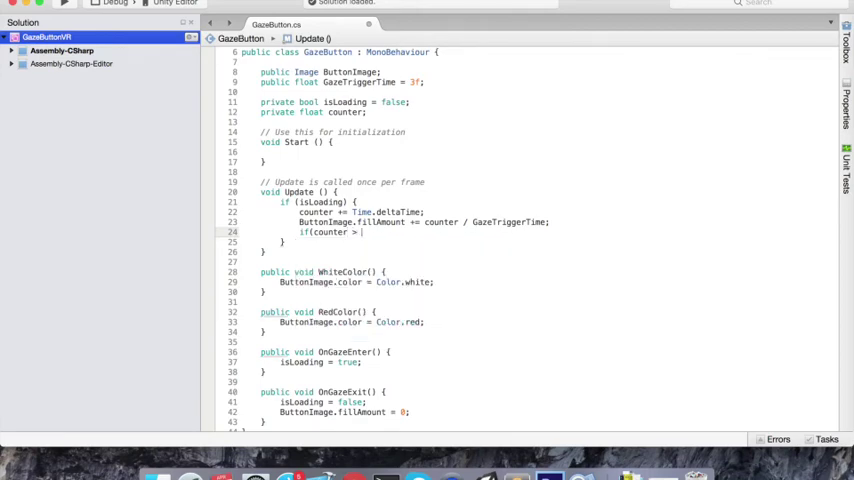
text(G)
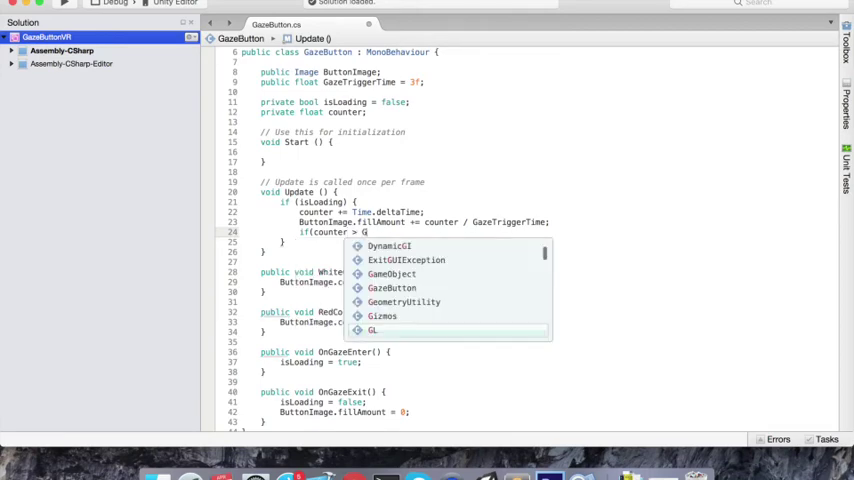
text(GazeTriggerTime) {)
text(public)
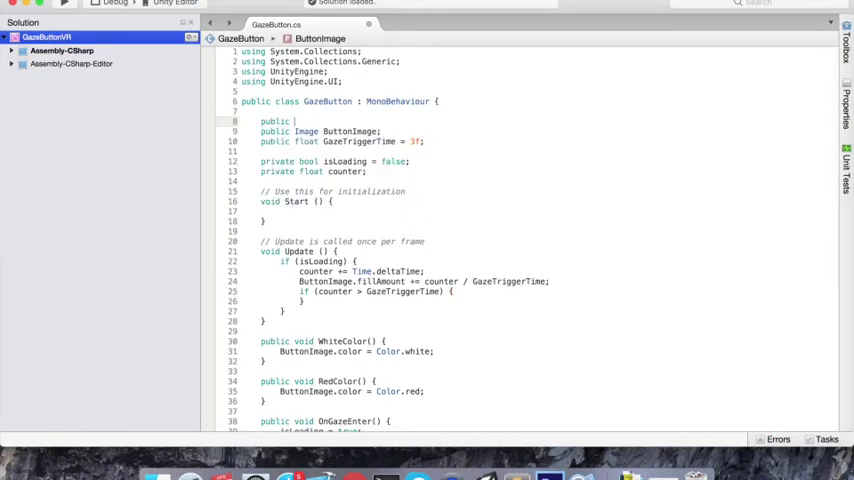
Import UnityEngine.Events, declare a public UnityEvent OnGazeClick and invoke it past the trigger time.
text(Unitye)
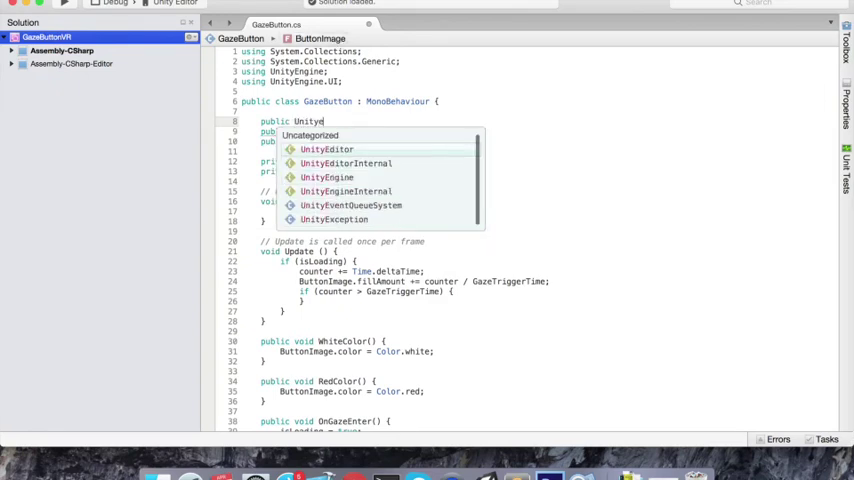
text(V)
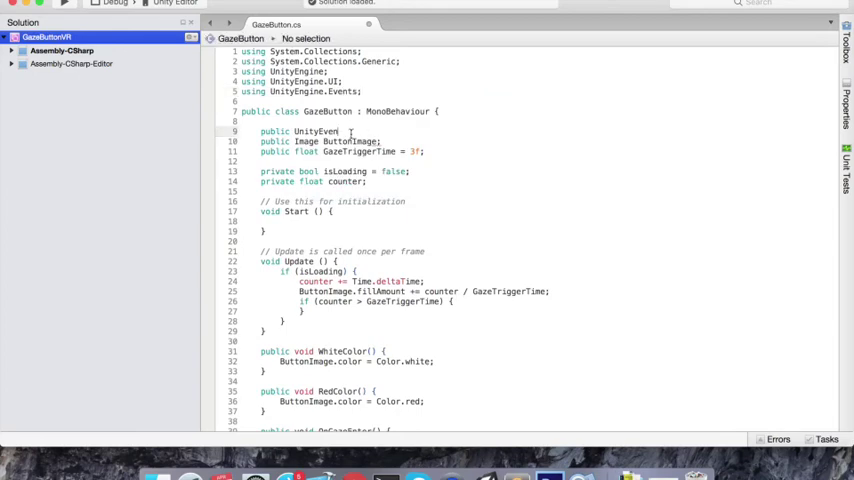
text(O)
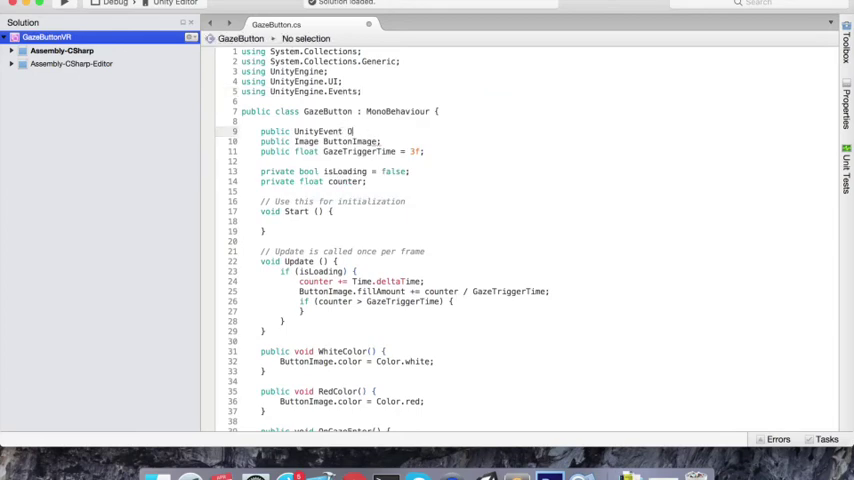
text(nGazeClick;)
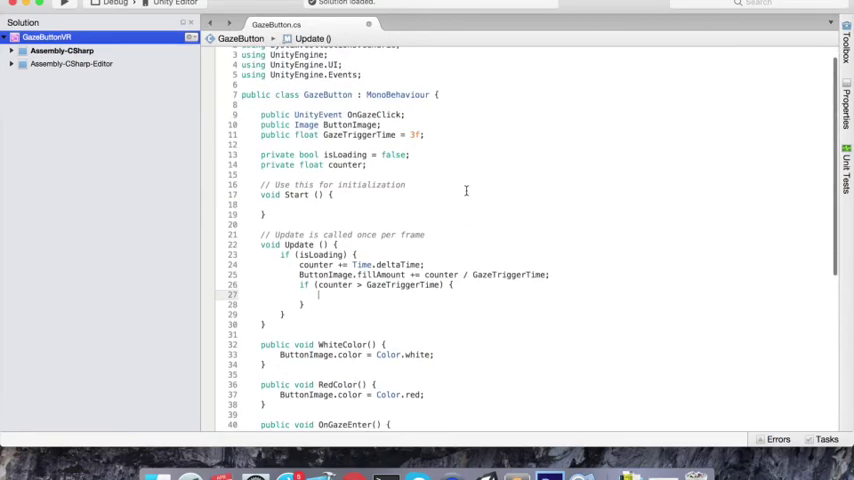
text(OnGazeClick.Invoke ();)
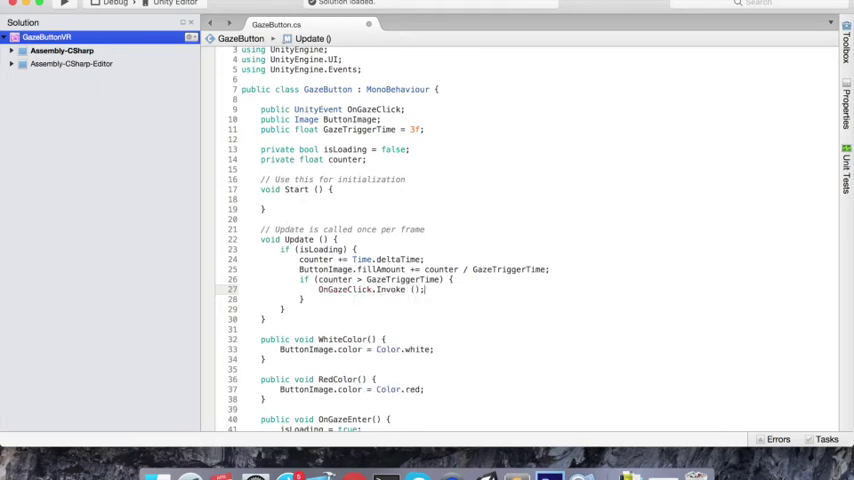
Add counter = 0 to OnGazeExit after the fillAmount reset.
scroll(down, 3)
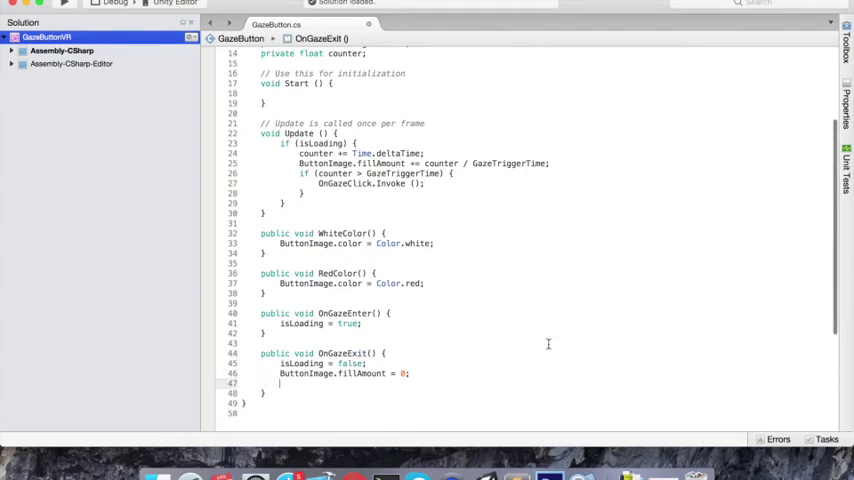
text(counter = 0;)
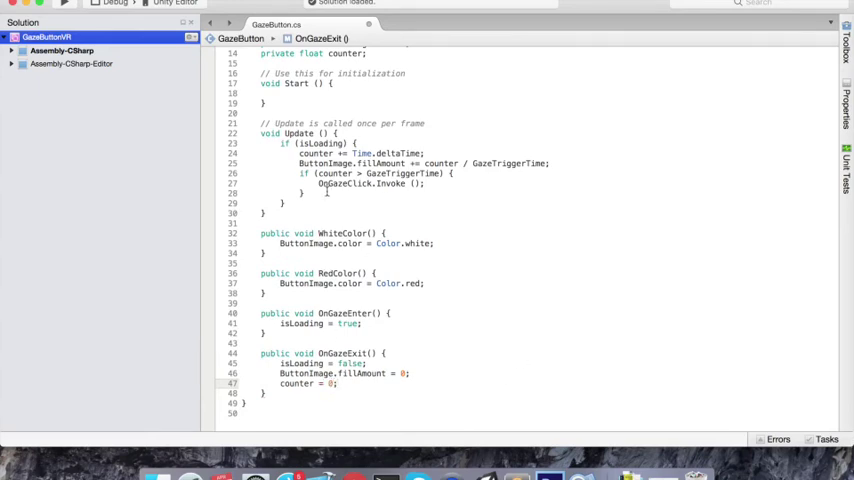
click(304, 192)
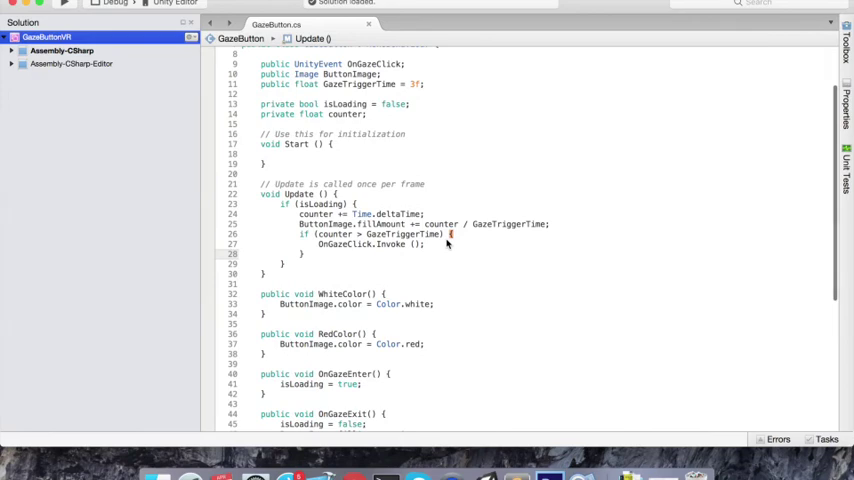
mouse_move(320, 254)
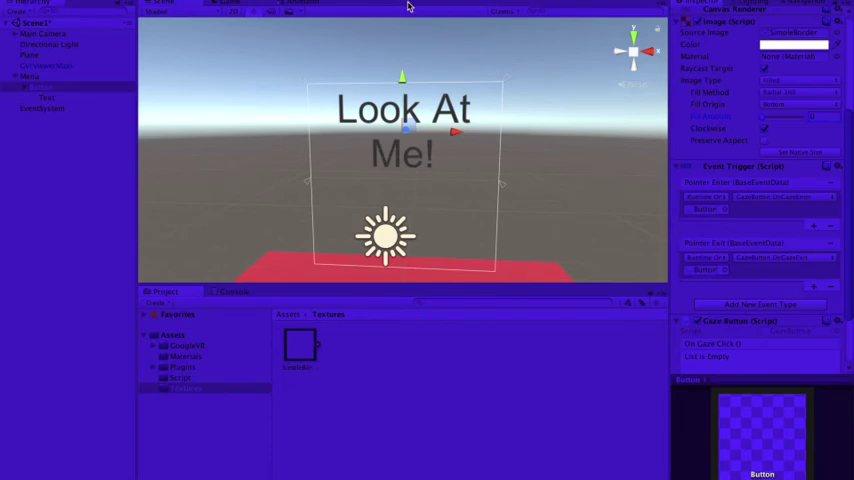
mouse_move(470, 164)
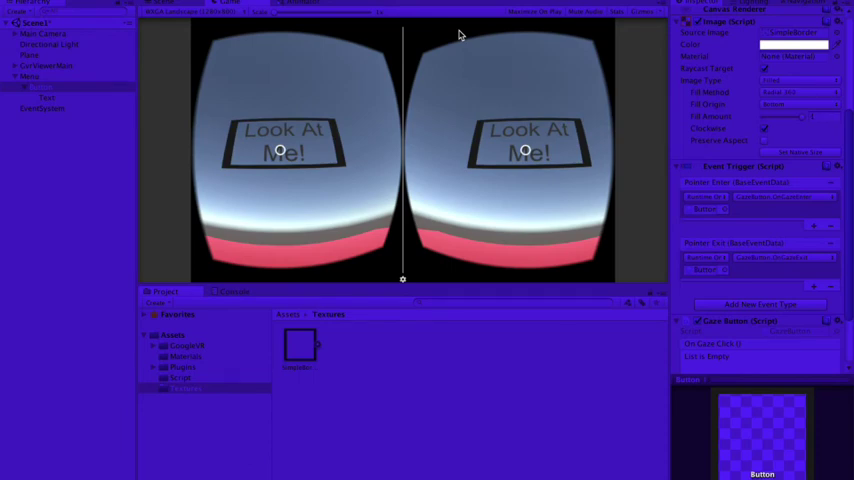
Run the scene in play mode to view the Look At Me! button in split-screen VR.
scroll(down, 3)
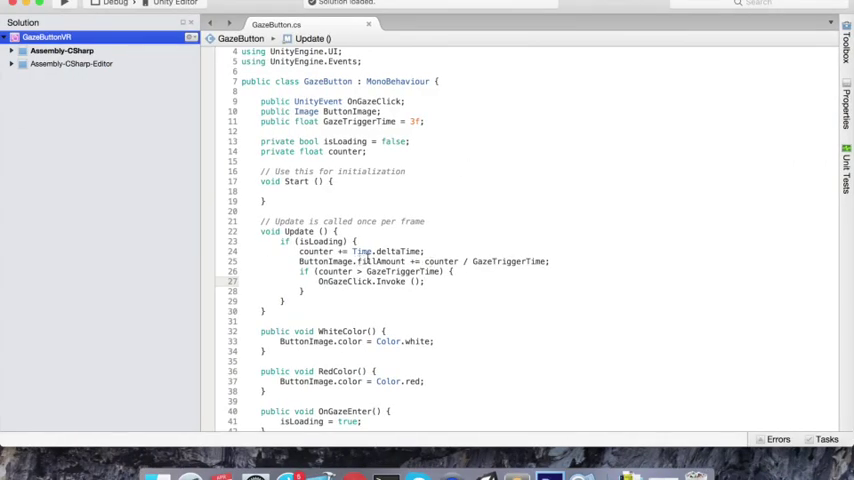
double_click(440, 260)
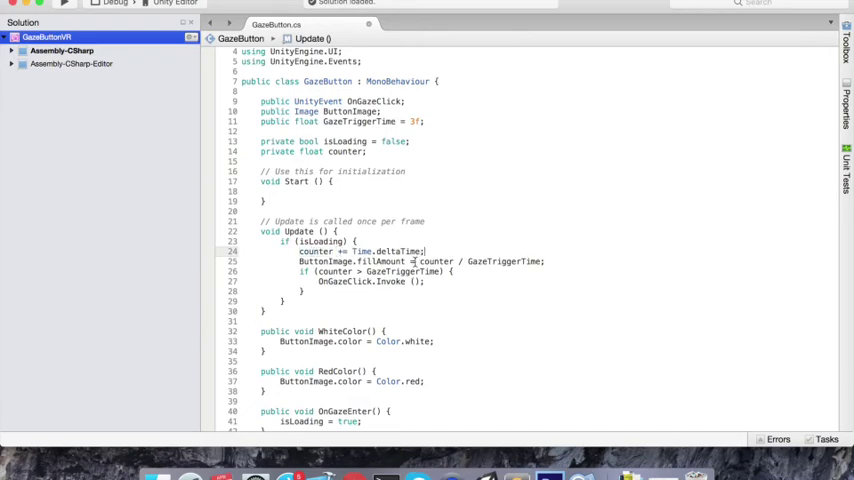
text(T)
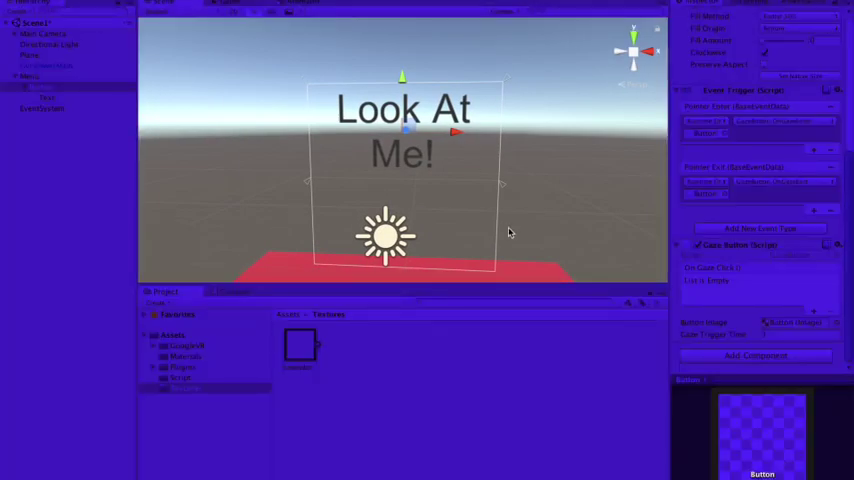
mouse_move(580, 236)
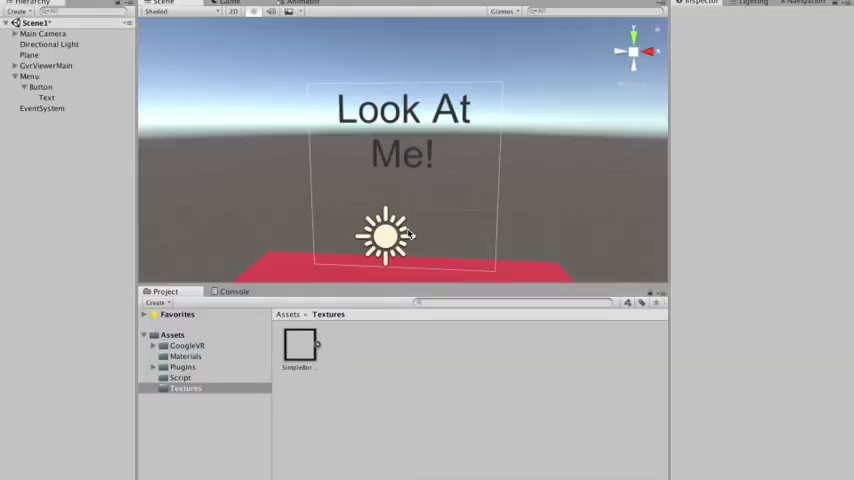
Create a new C# script named AnotherScript in the Script folder and open it.
right_click(180, 376)
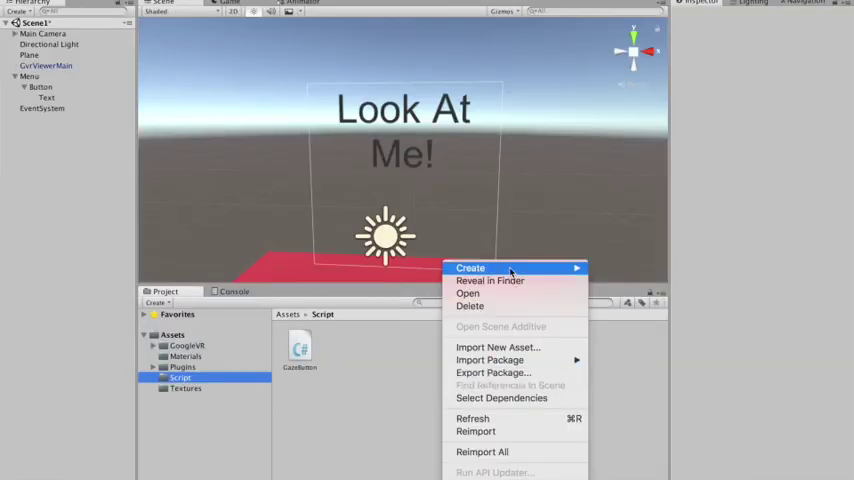
click(470, 268)
text(AnotherScri)
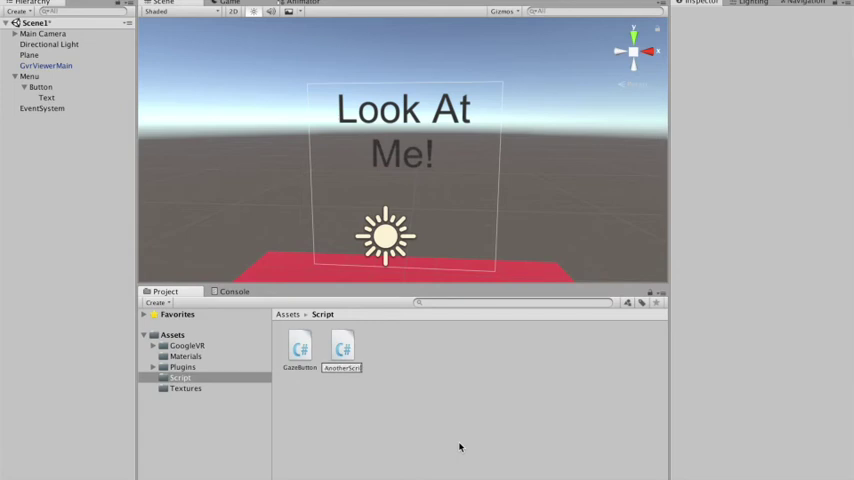
click(300, 344)
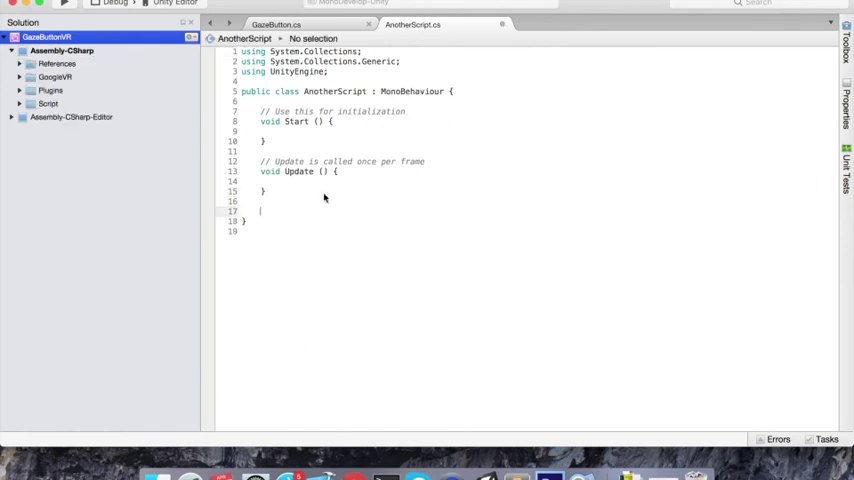
Write public void AnotherFunction() that calls Debug.Log("Another function").
text(public)
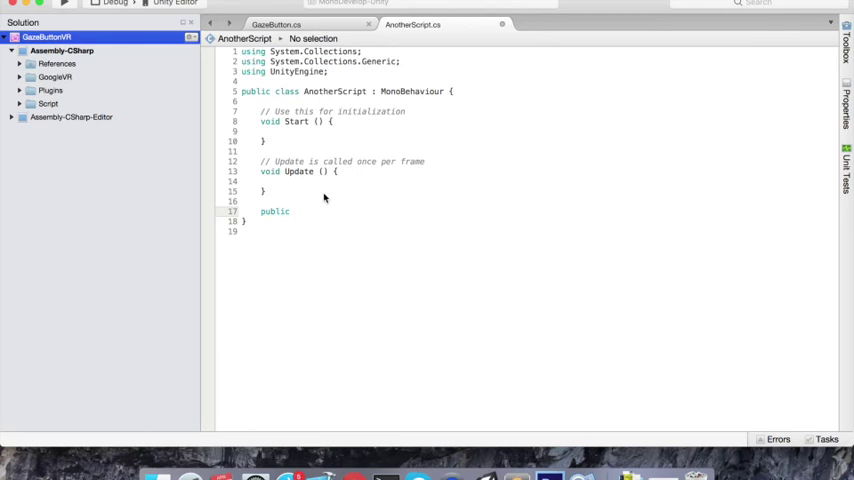
text(an)
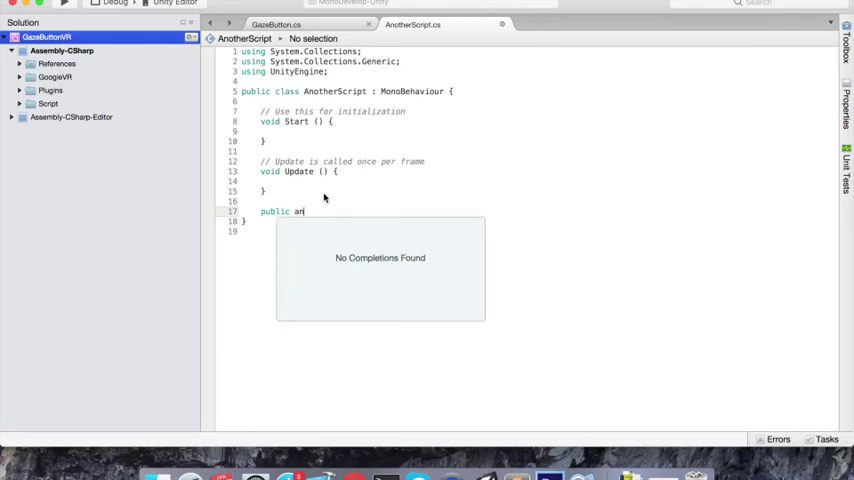
text(void AnotherF)
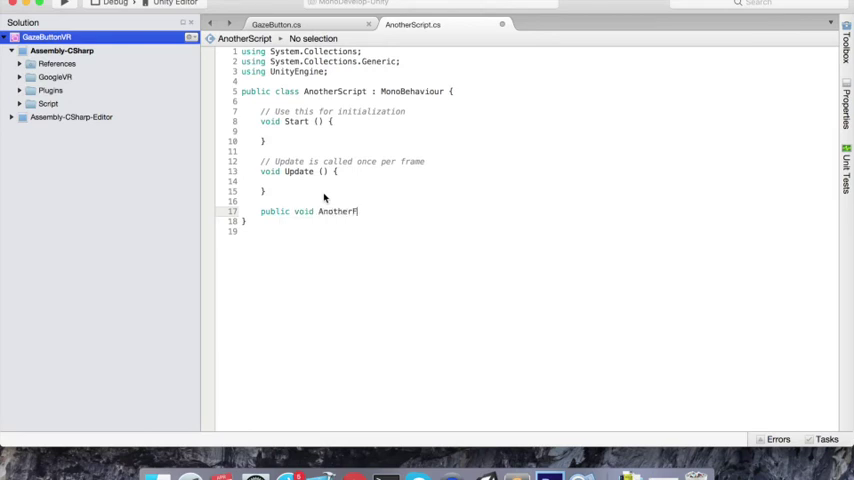
text(unction() {)
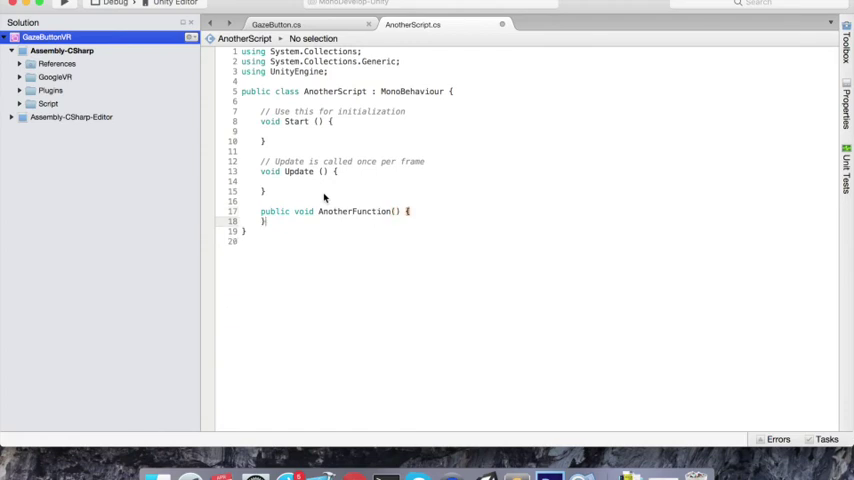
text(Debug.l)
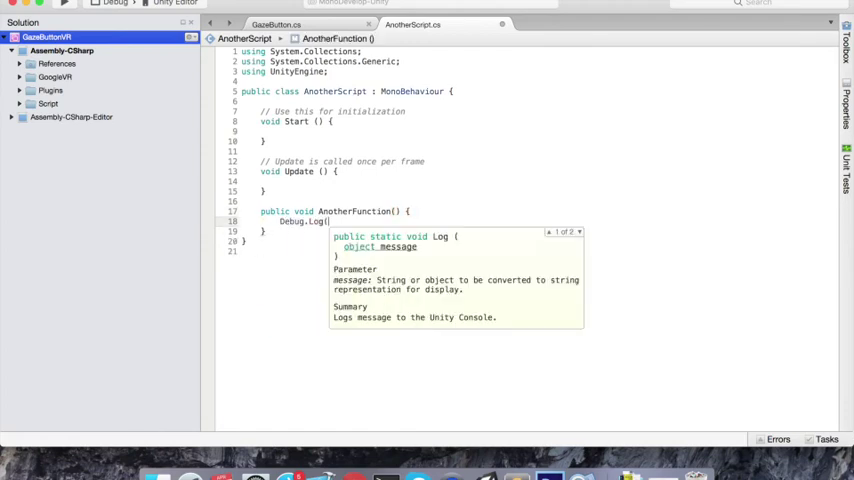
text("Another function)
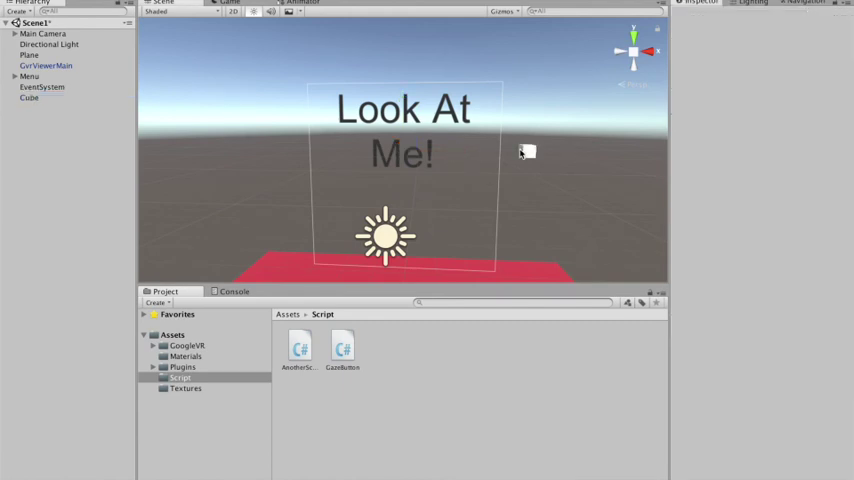
Attach AnotherScript as a component on the new Cube.
click(30, 96)
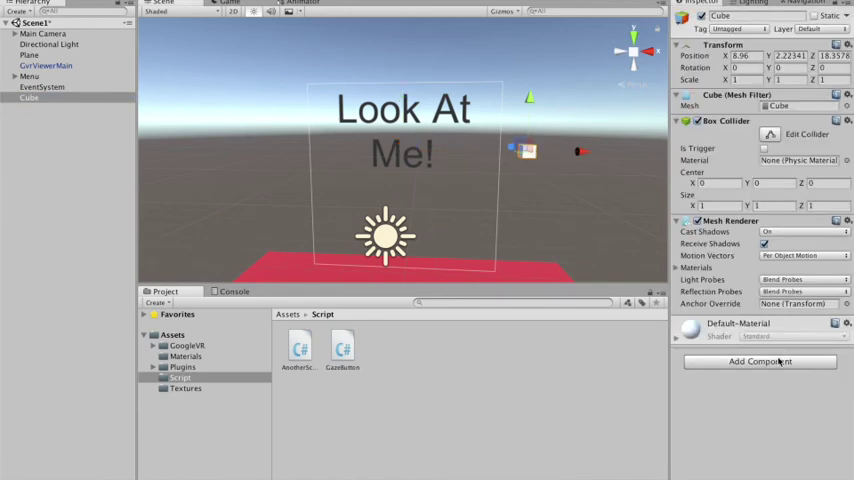
click(760, 360)
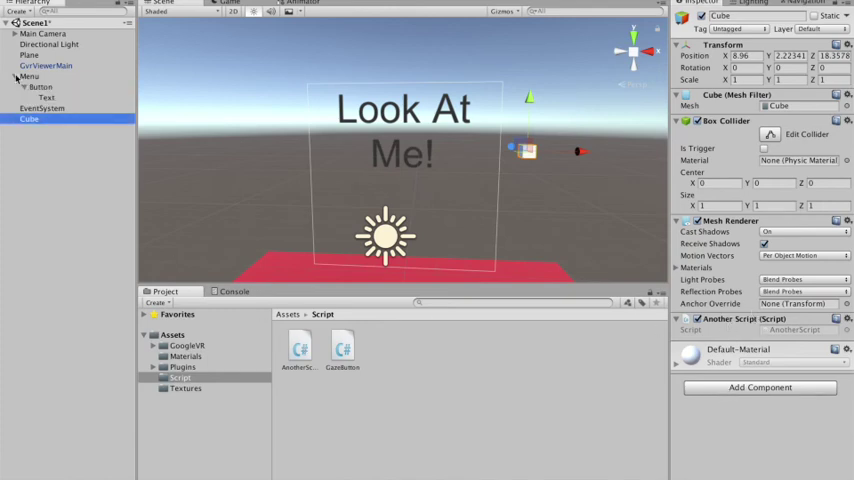
Wire the Button's On Gaze Click event to call AnotherScript.AnotherFunction on the Cube.
click(40, 88)
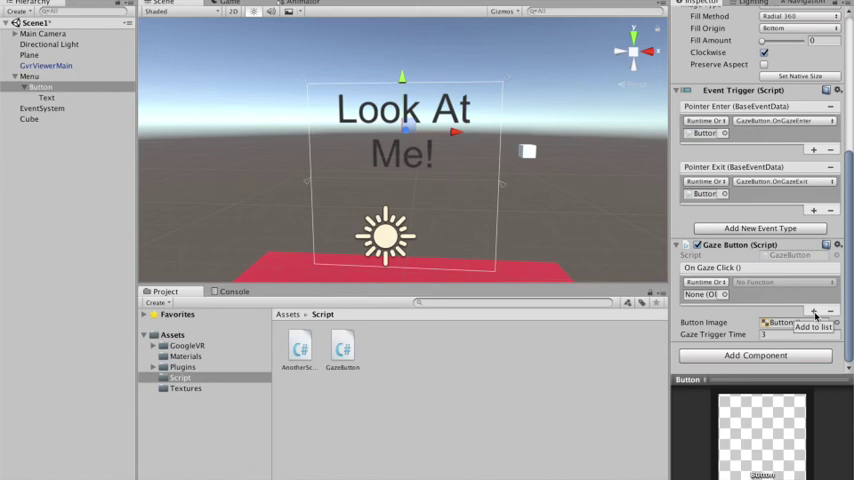
click(40, 88)
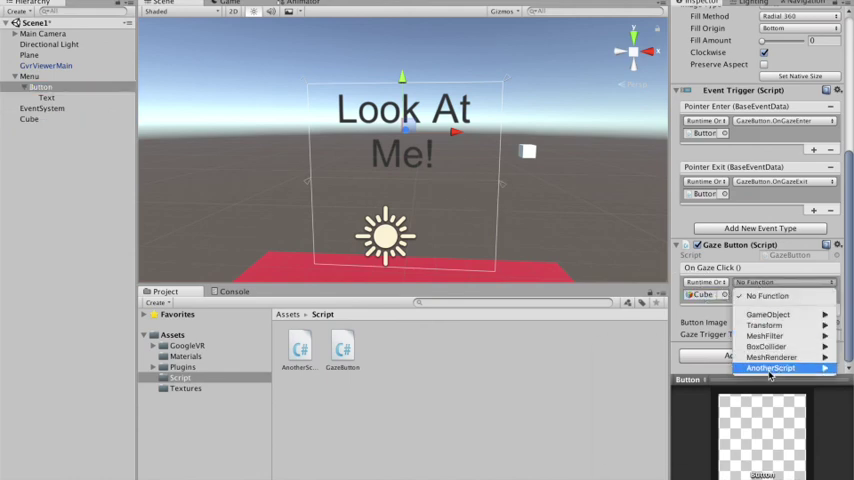
click(770, 368)
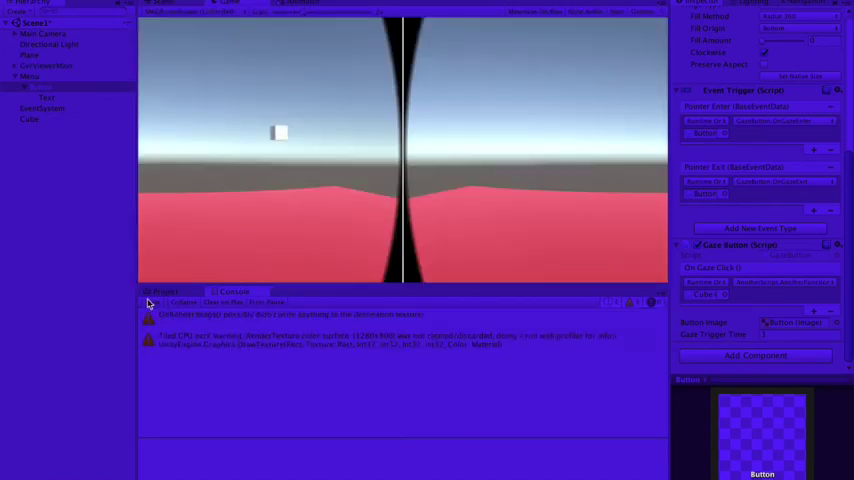
mouse_move(444, 176)
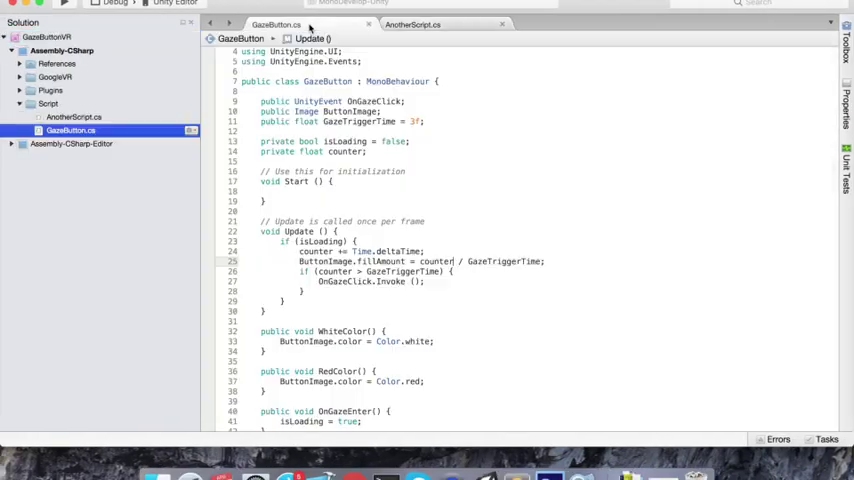
Add 'isLoading = false;' right after OnGazeClick.Invoke() so the event fires only once.
scroll(down, 3)
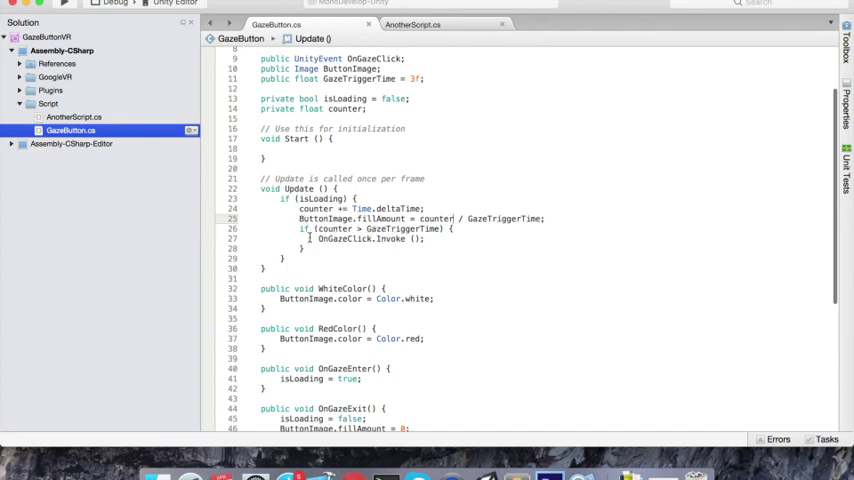
double_click(380, 218)
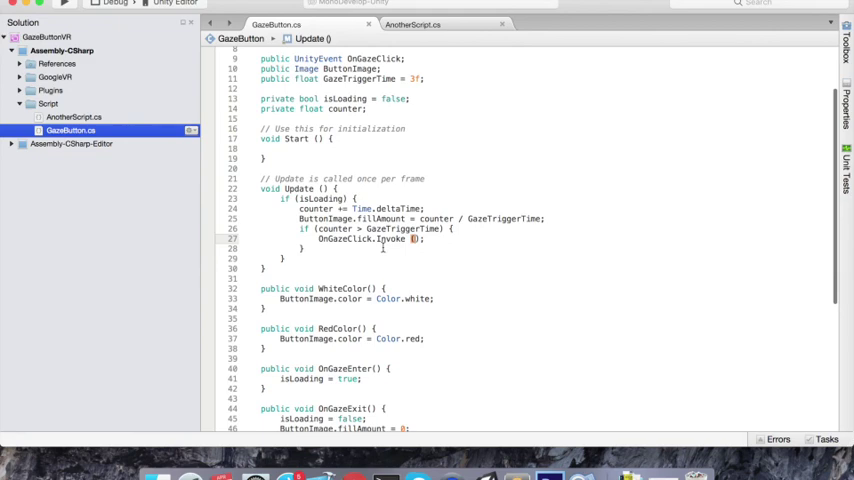
scroll(down, 3)
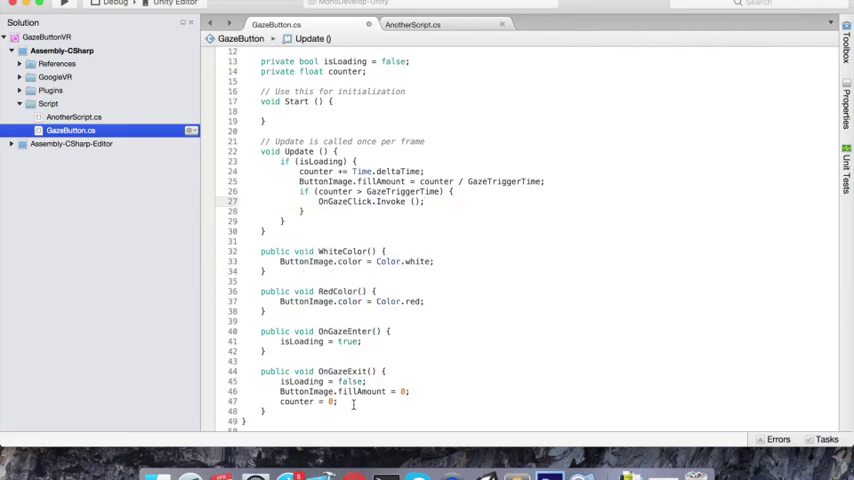
text(isLoading)
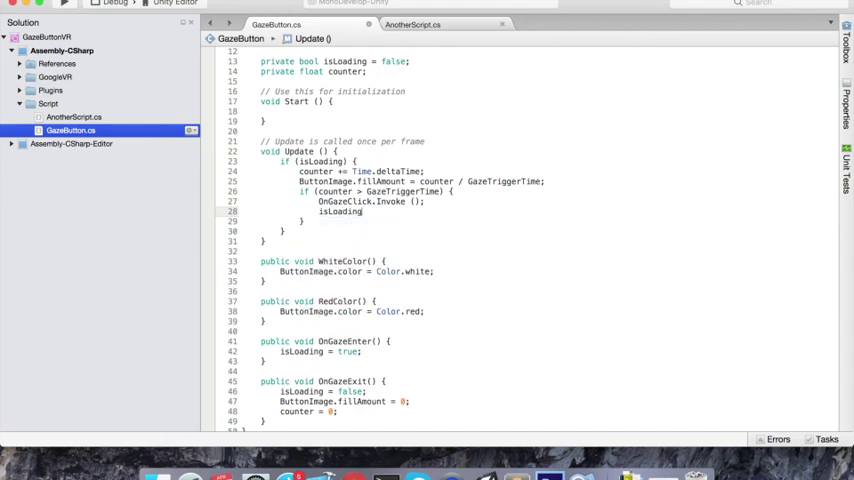
text(= false;)
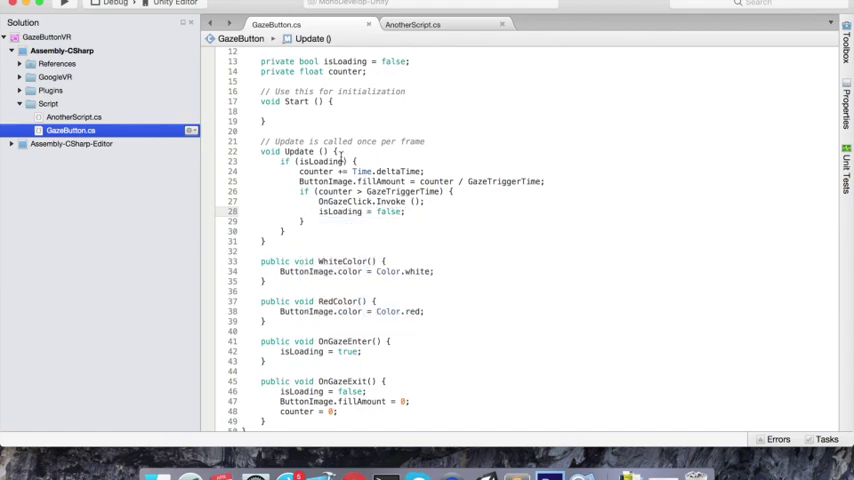
mouse_move(342, 200)
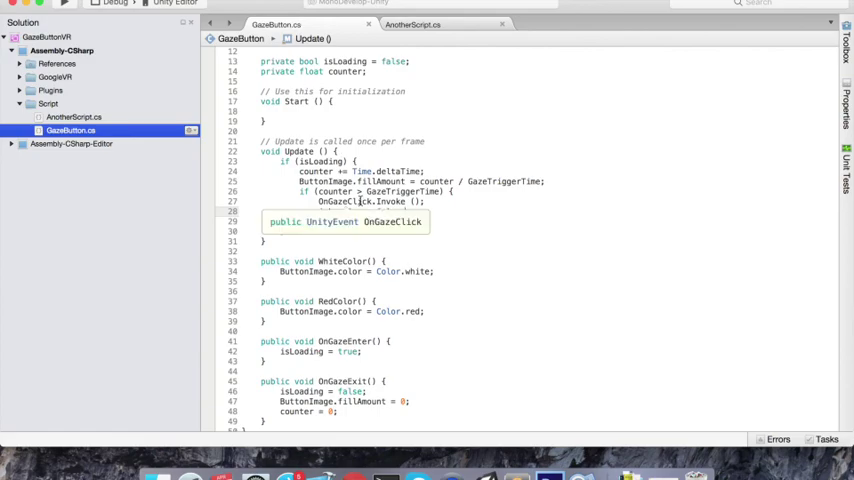
text(isLoading = false;)
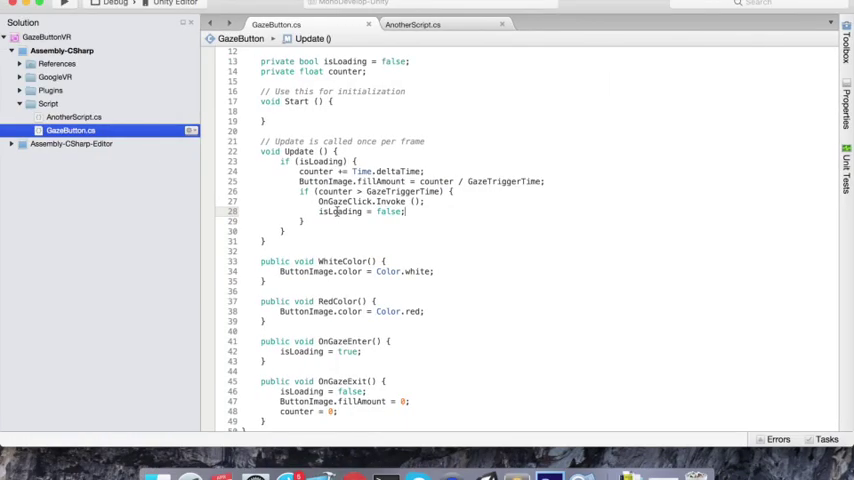